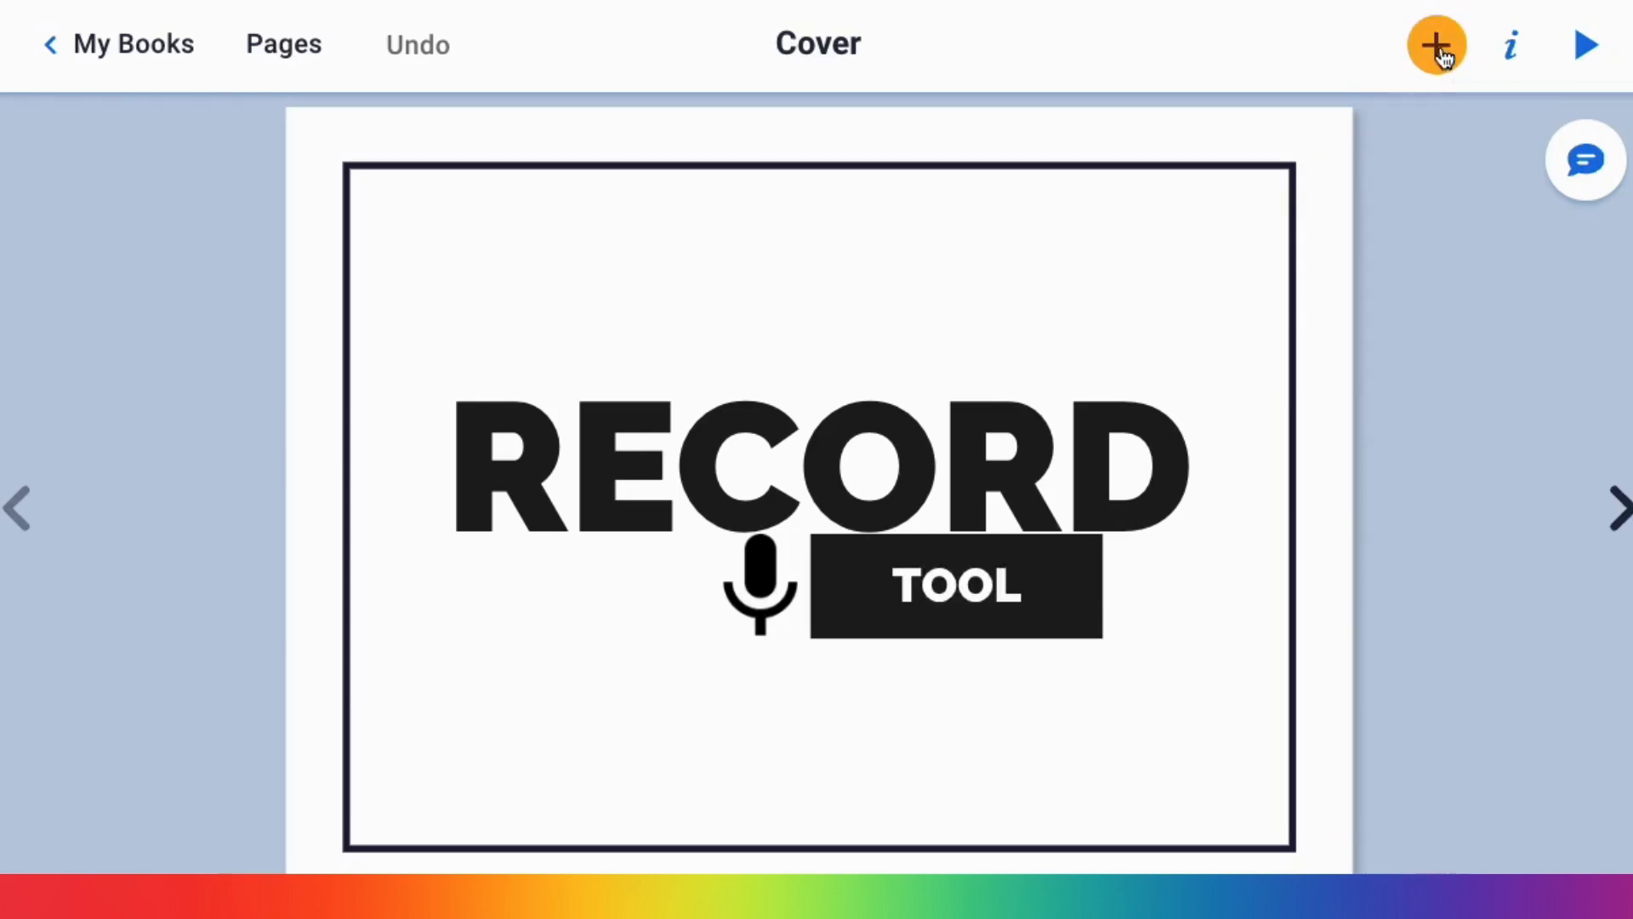
- Go from the Record Tool cover to page 2, the Student Response page
left_click(1439, 44)
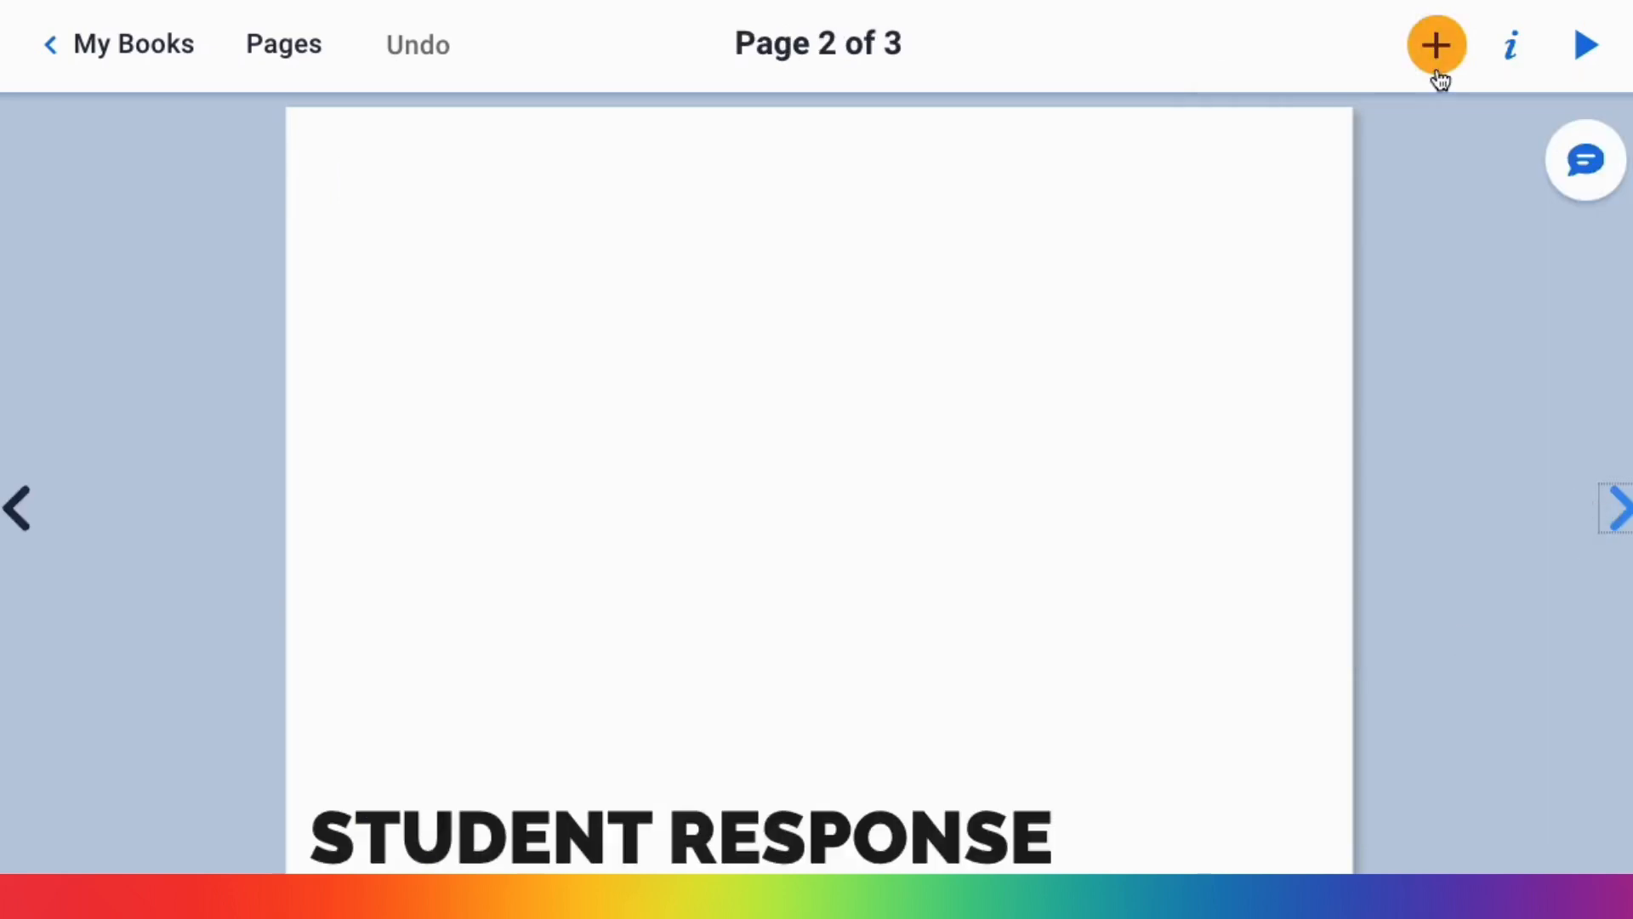
- Record a roughly six-second voice clip and place it on the page as a speaker icon
left_click(1437, 45)
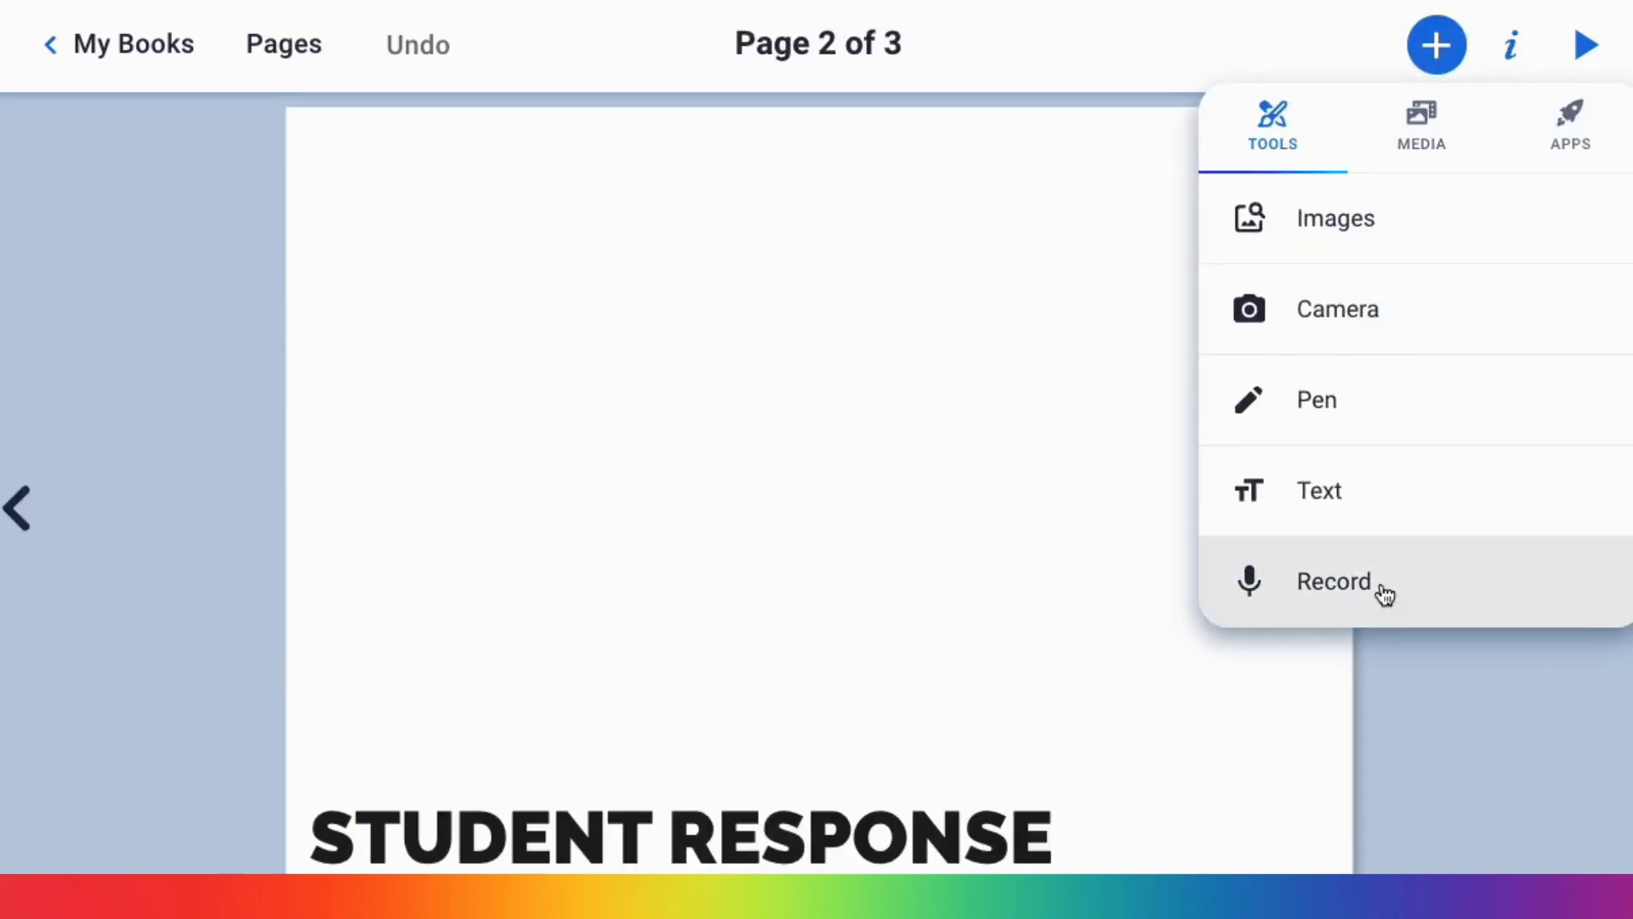
left_click(1436, 44)
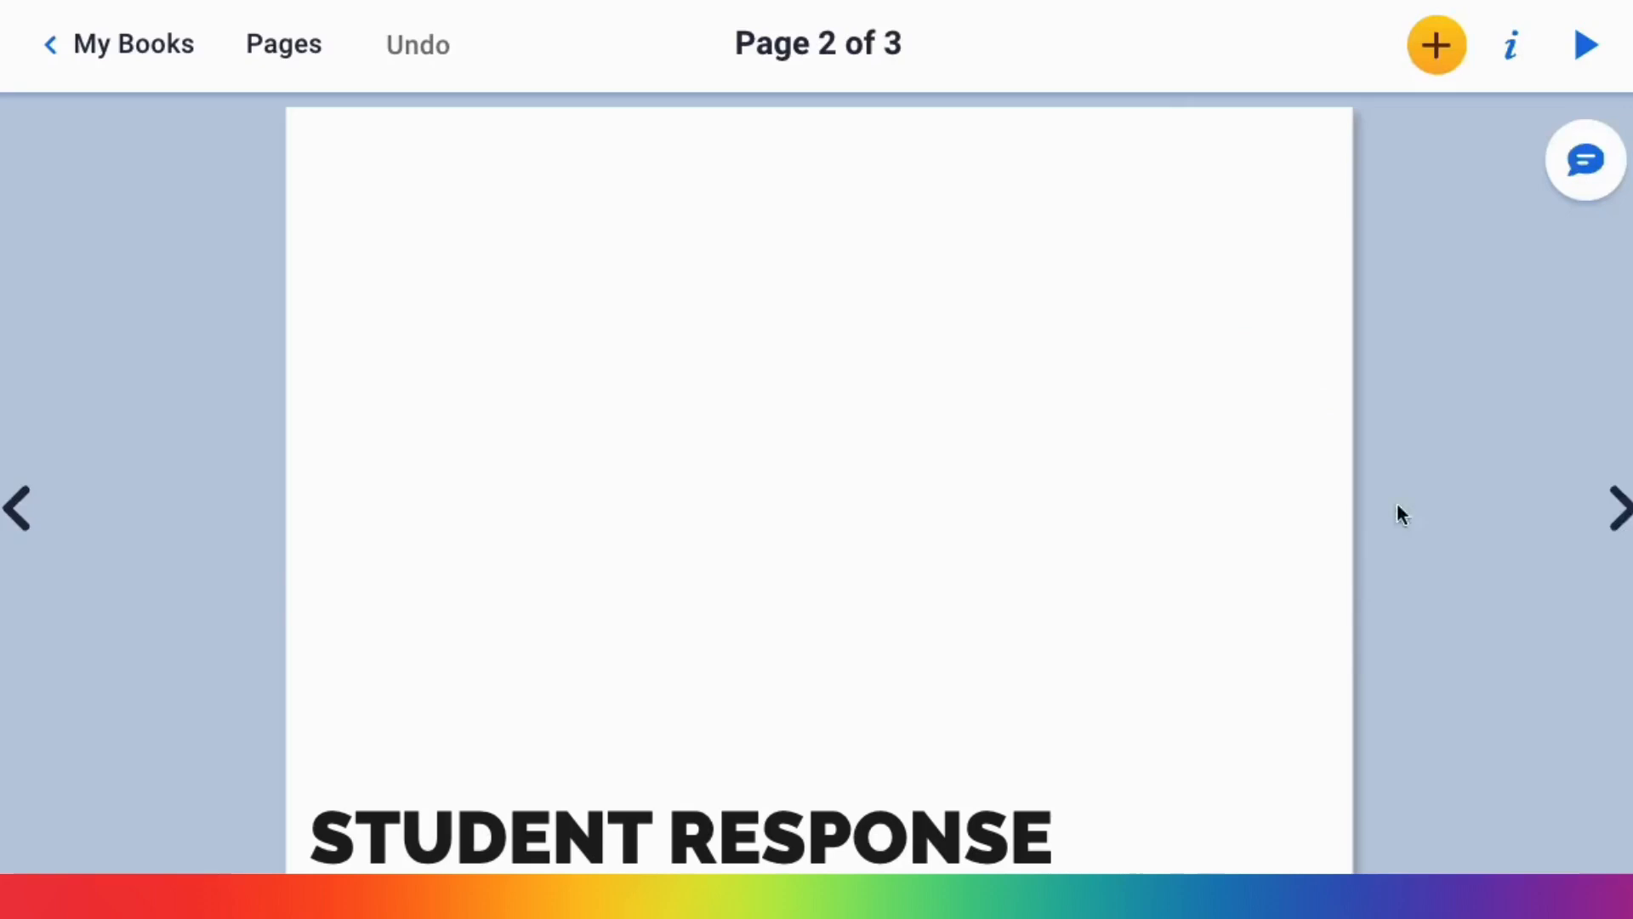
left_click(1580, 44)
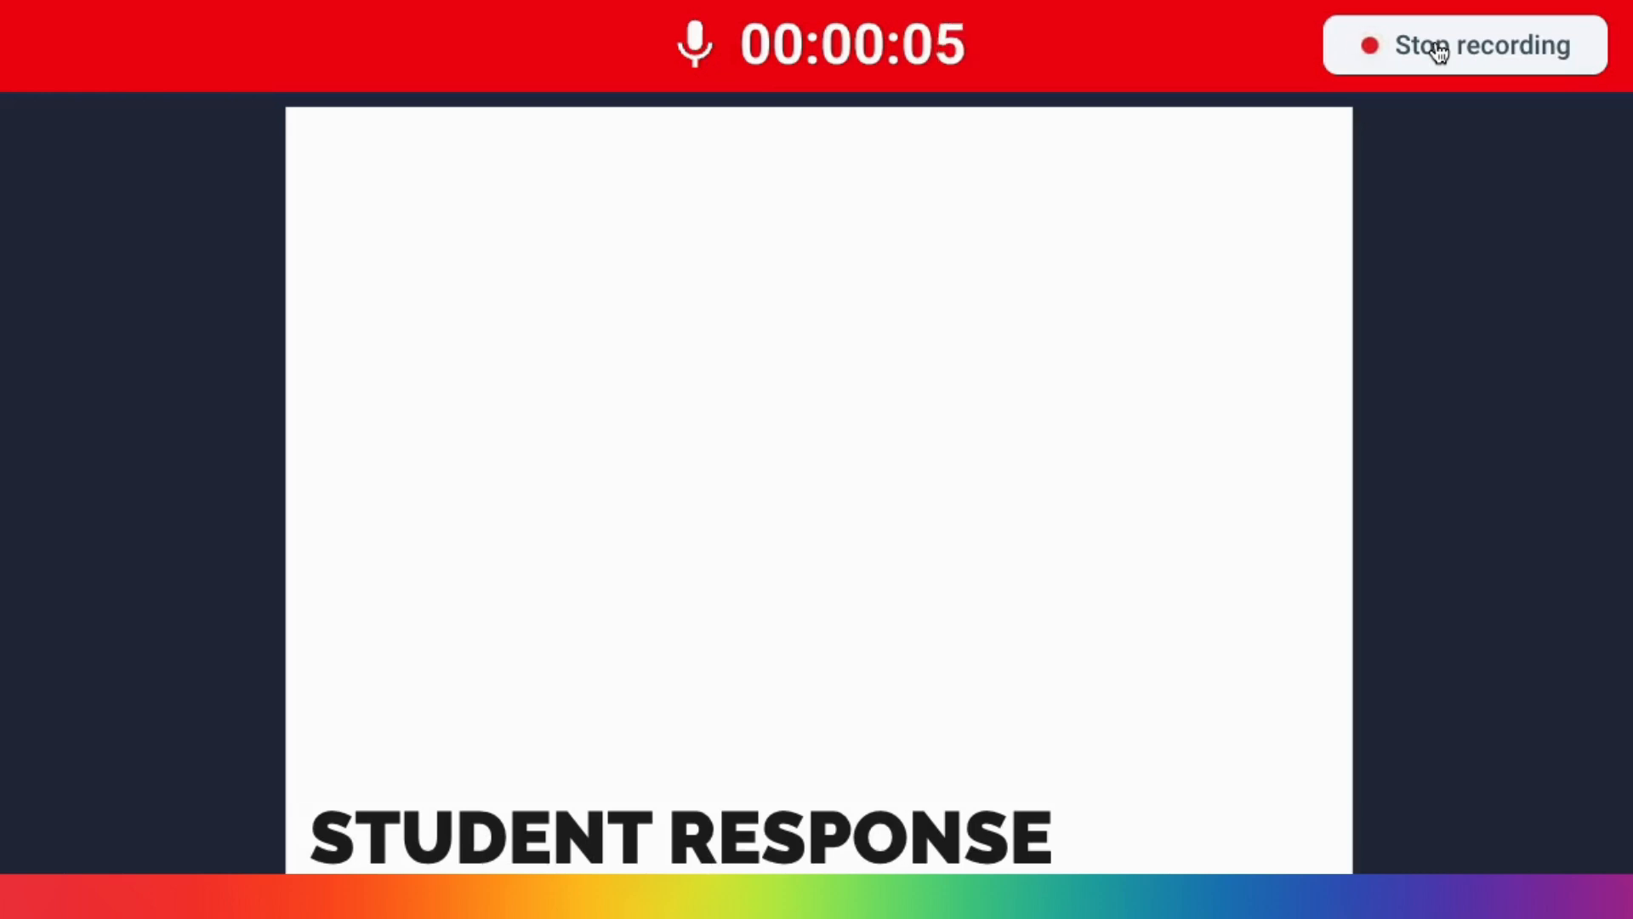
left_click(1437, 45)
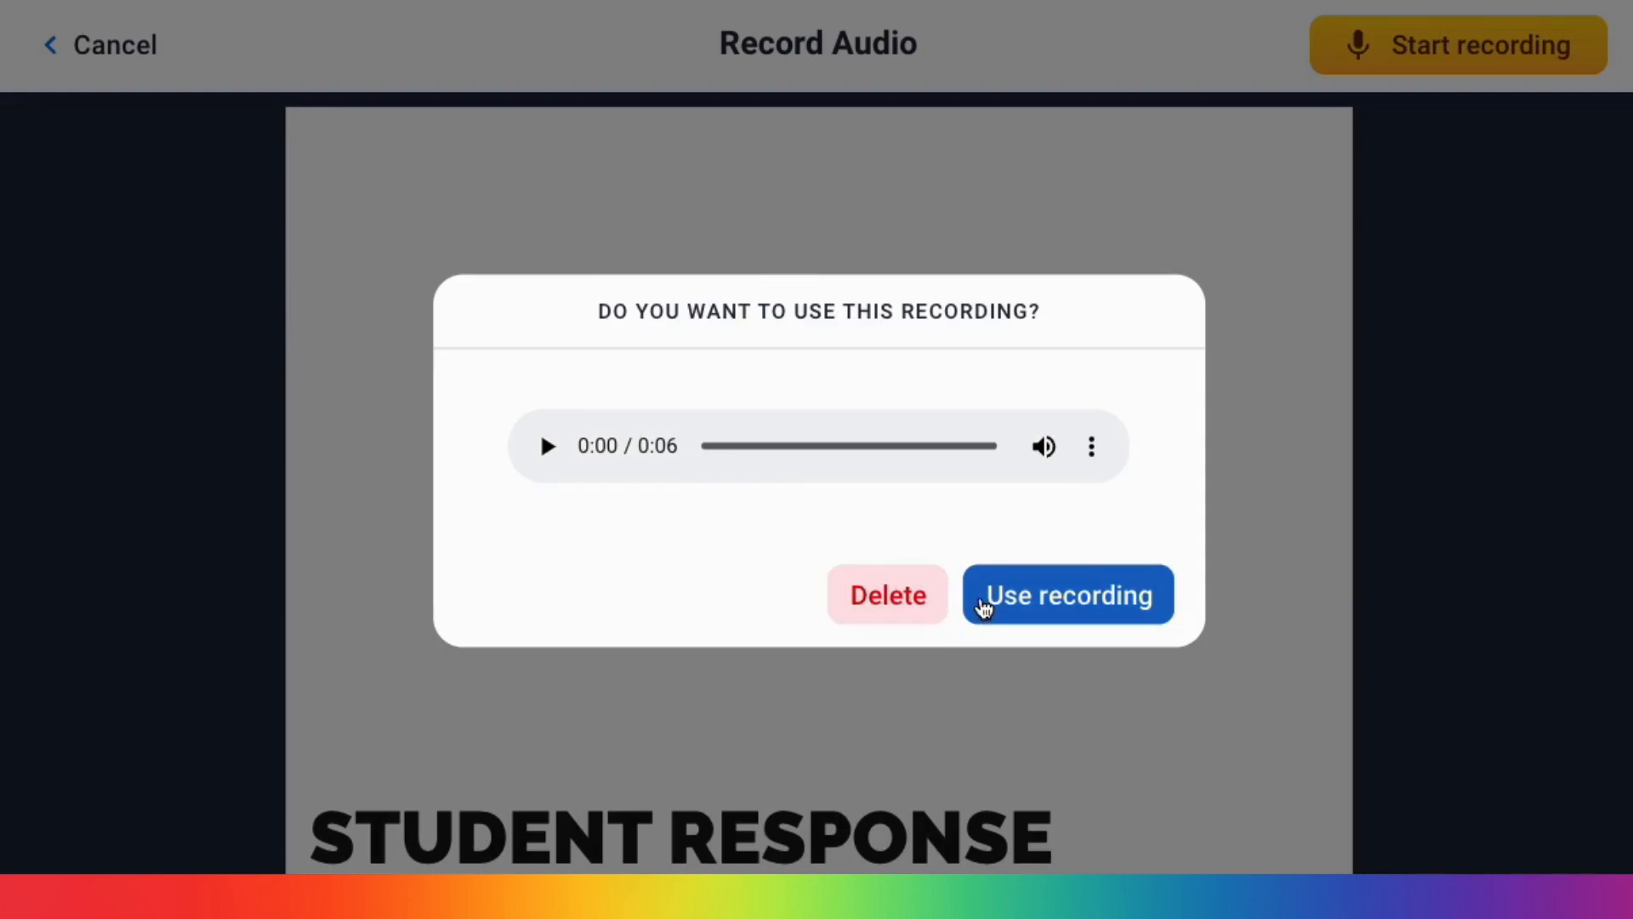
left_click(1069, 596)
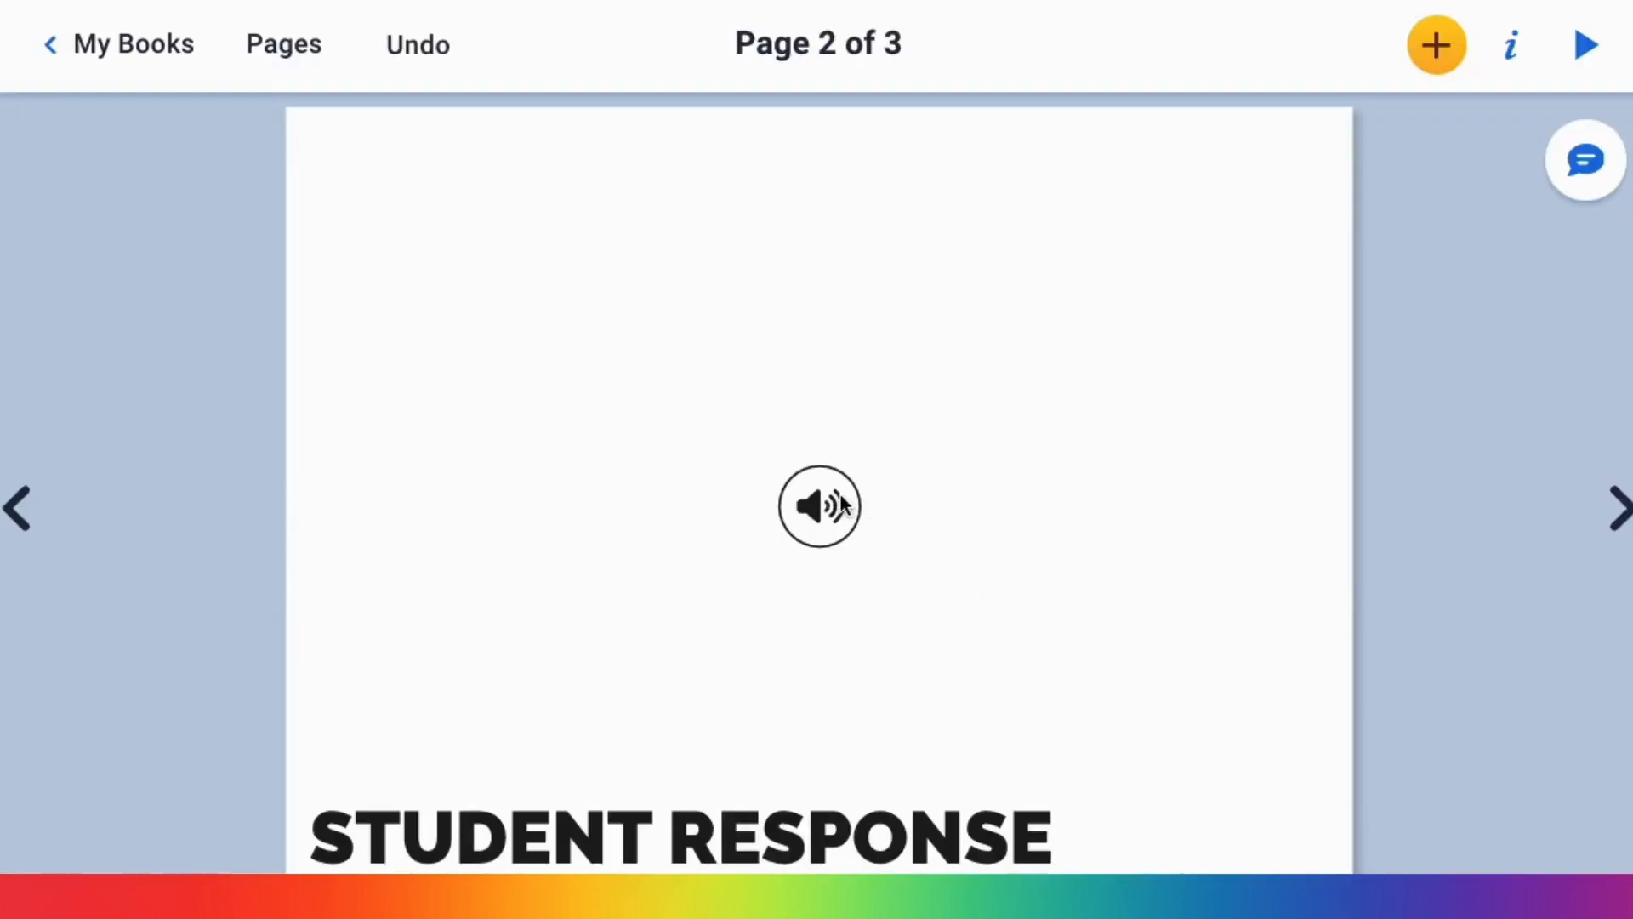
- Move the sound button to the top-left corner and colour it pink via the inspector
left_click_drag(820, 505, 406, 216)
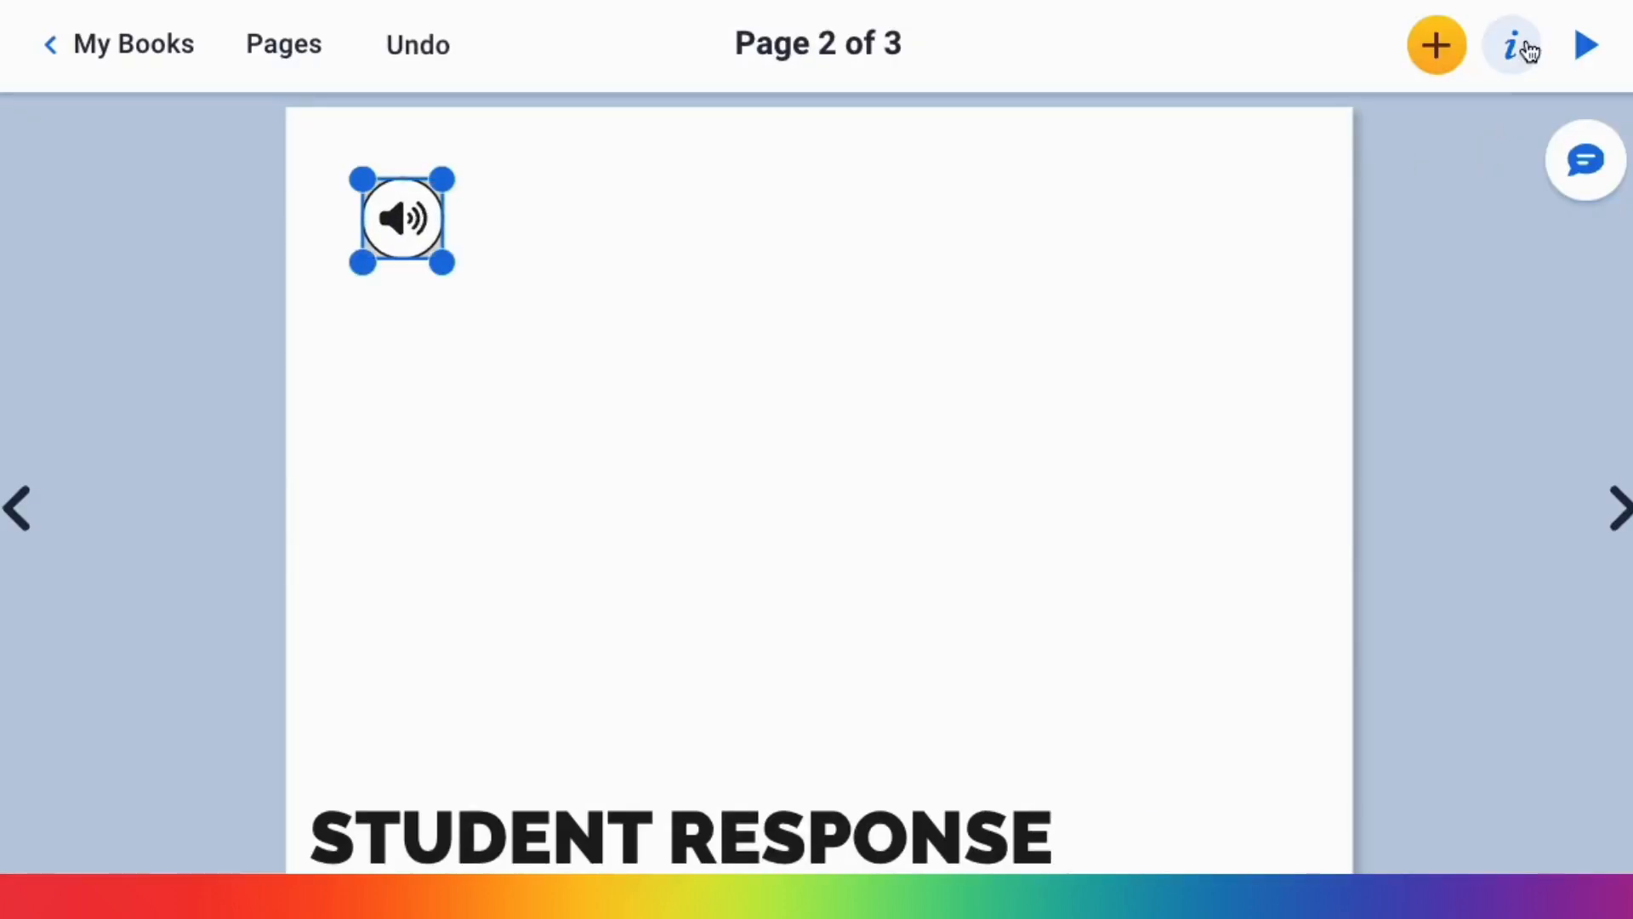
left_click(1510, 48)
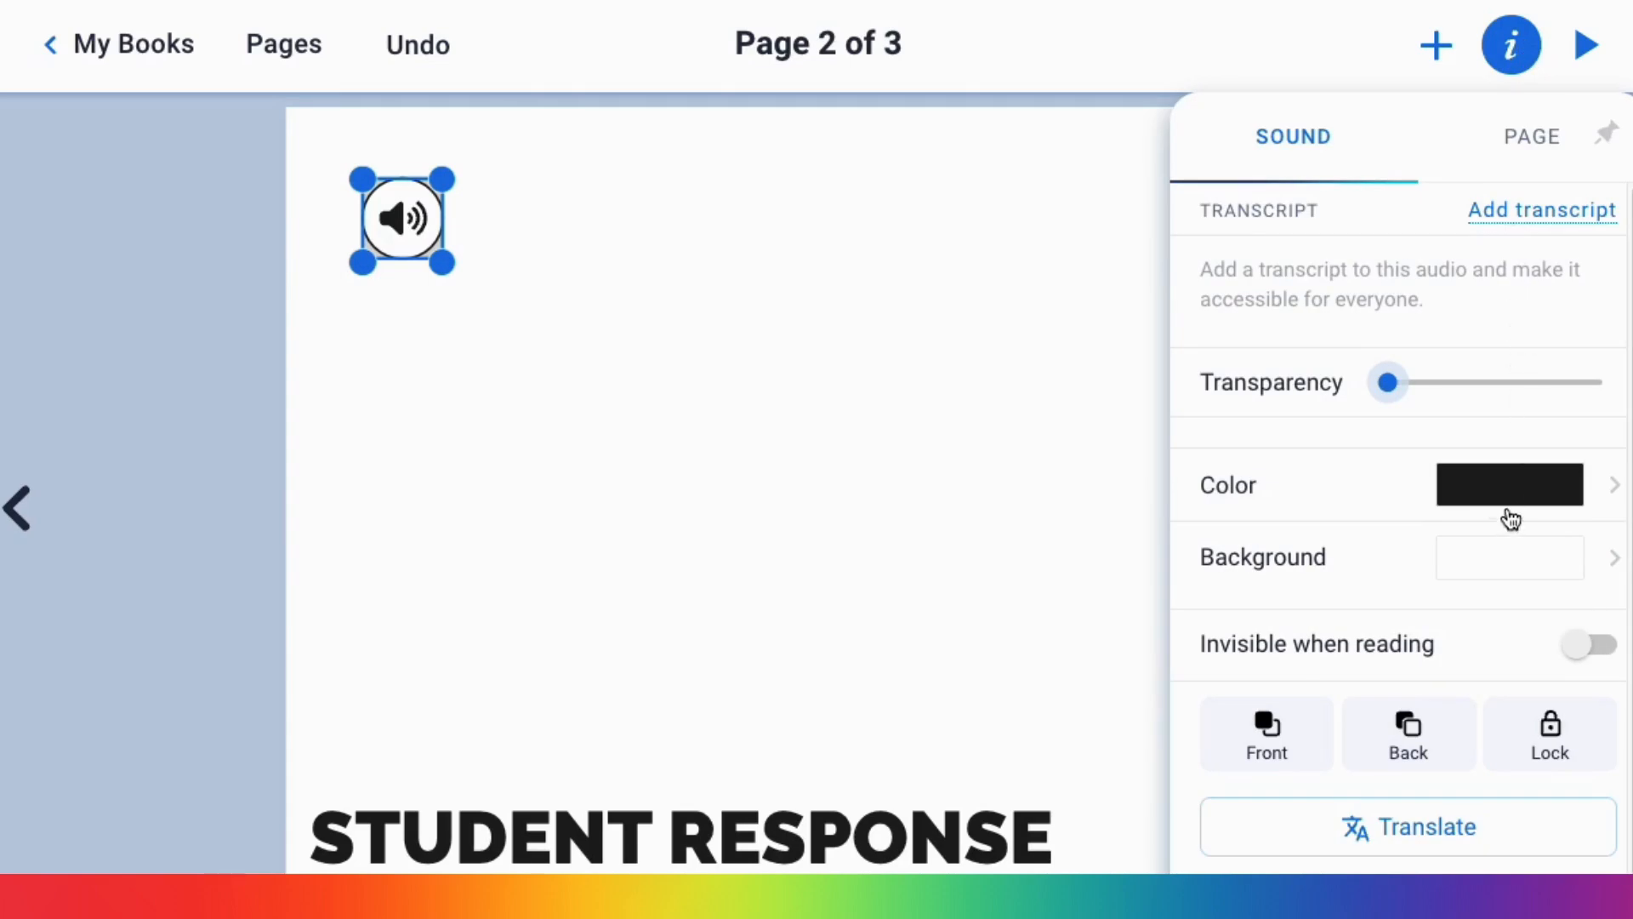
left_click(1511, 485)
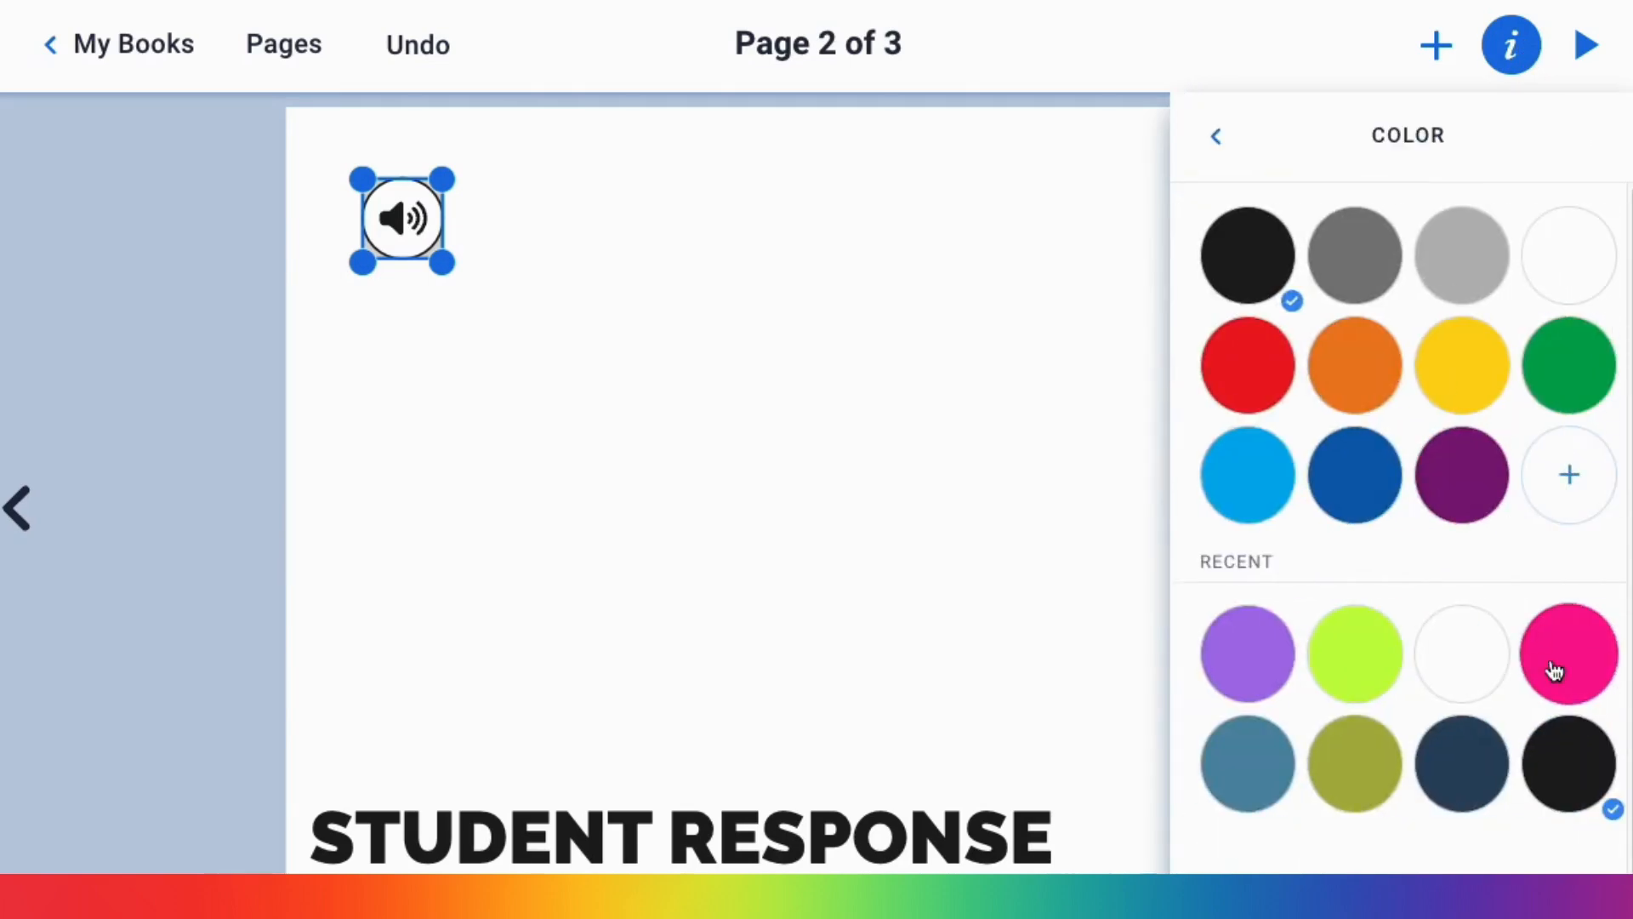
left_click(1568, 653)
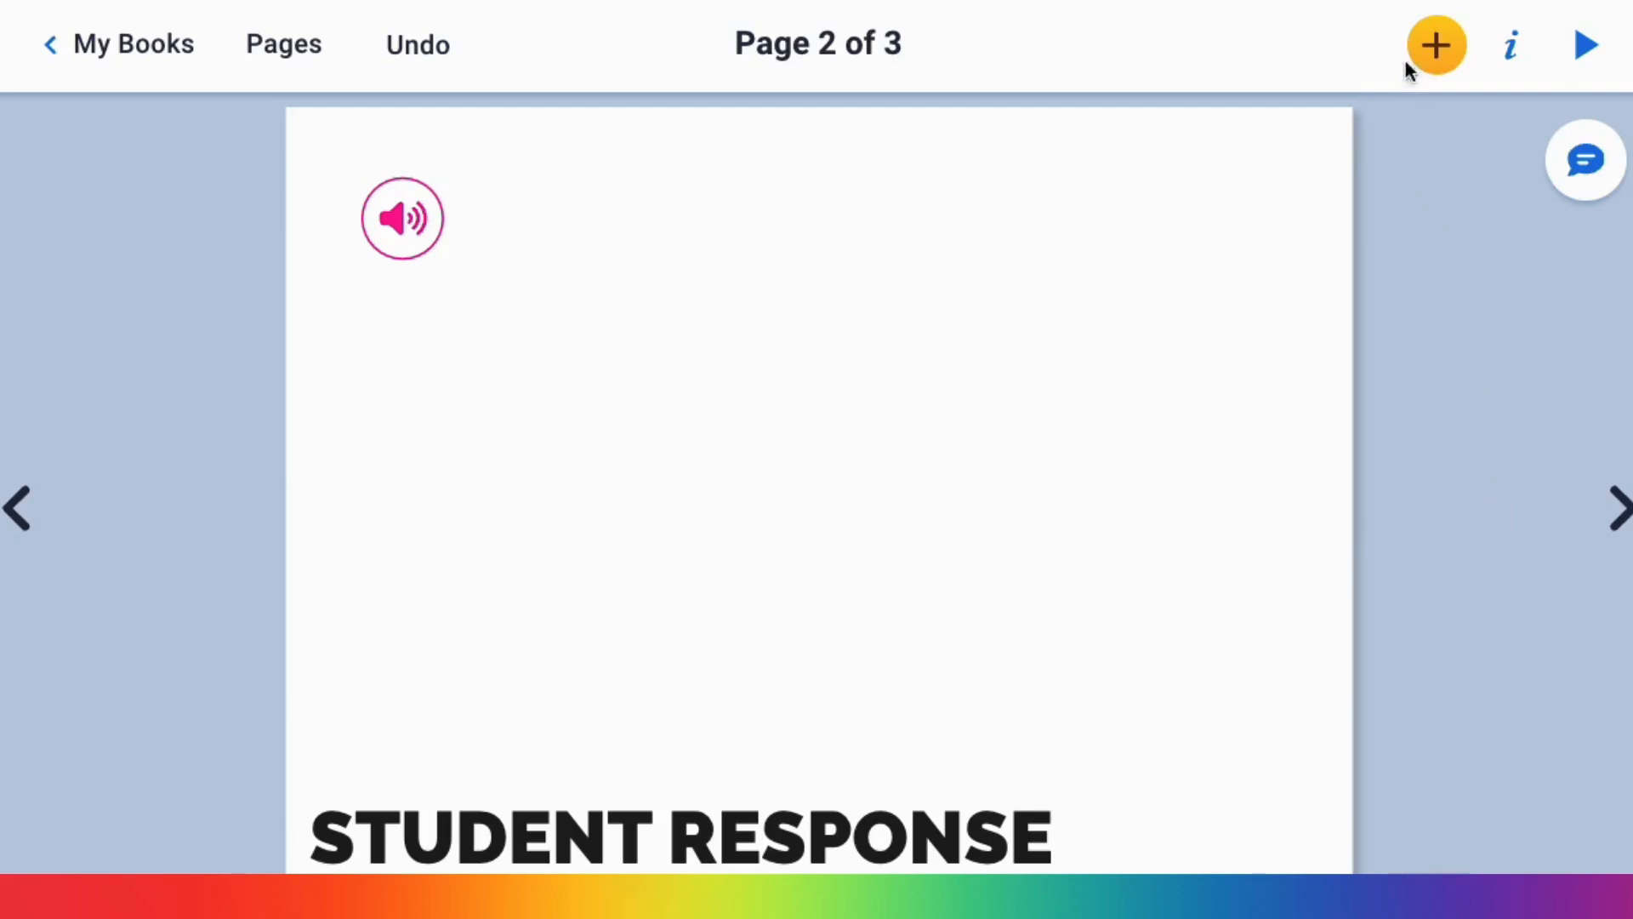
left_click(1438, 44)
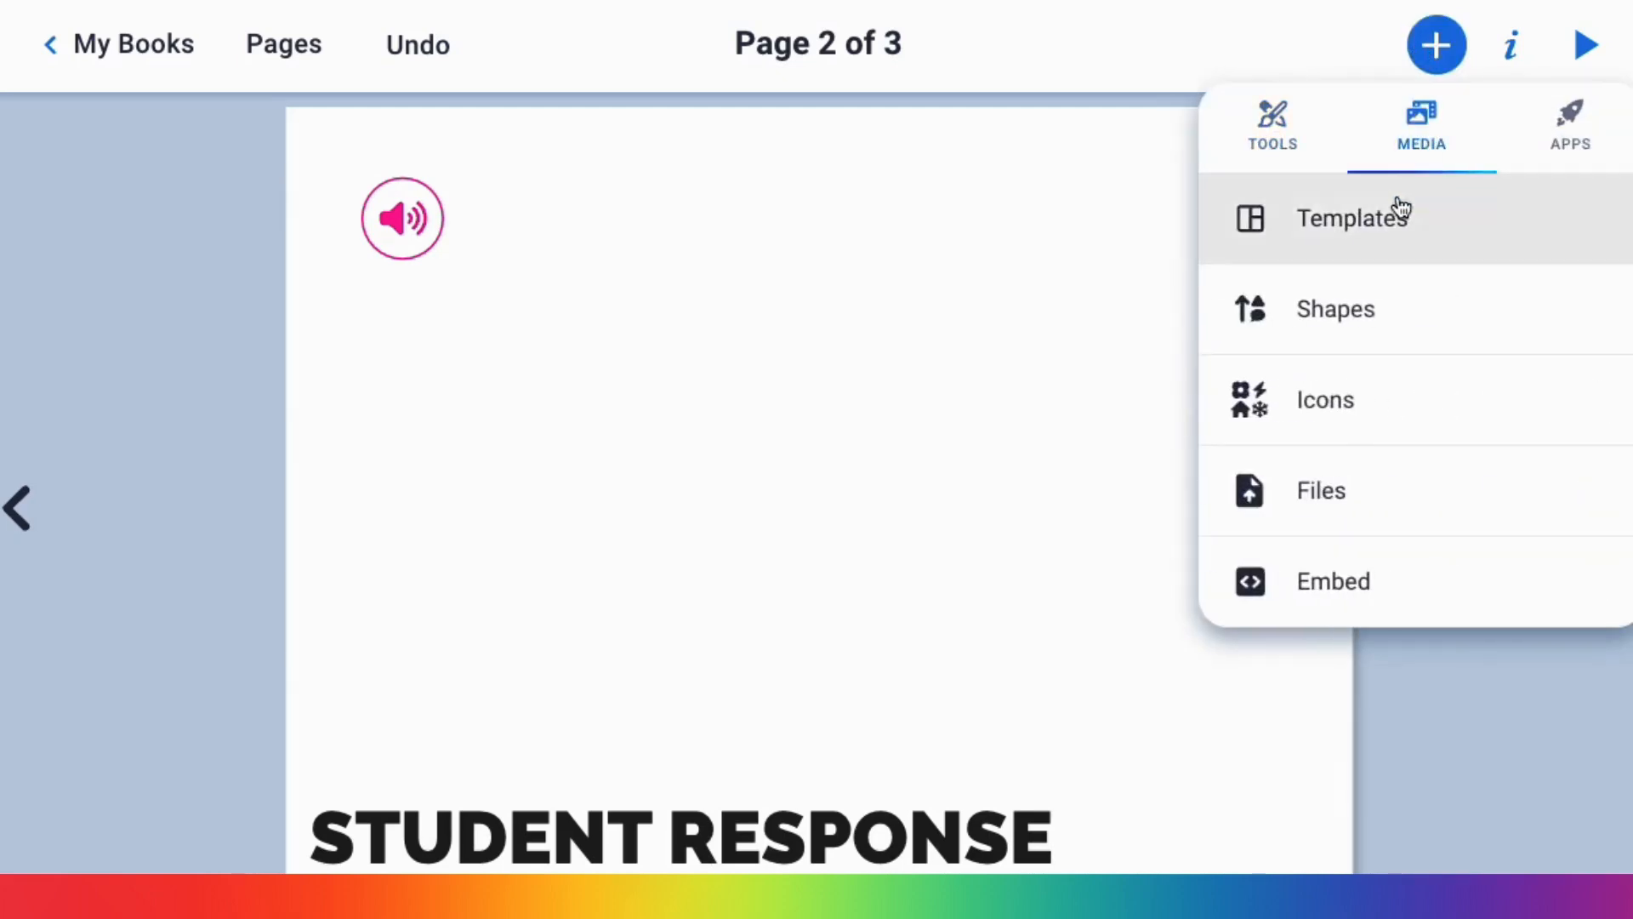
left_click(1348, 217)
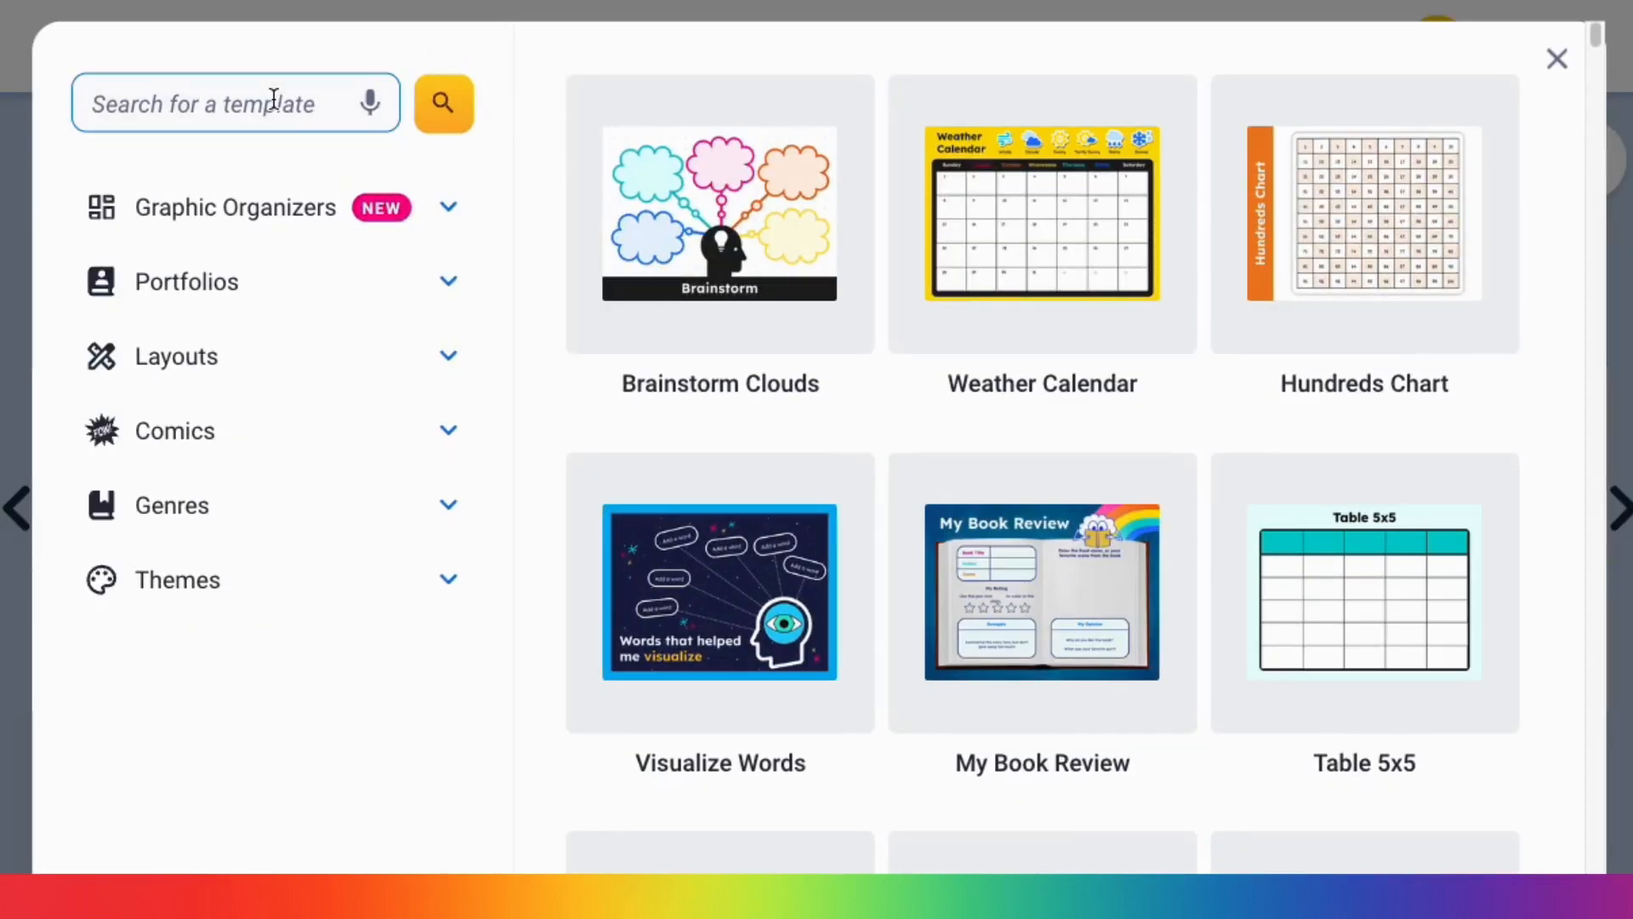
type("newcome")
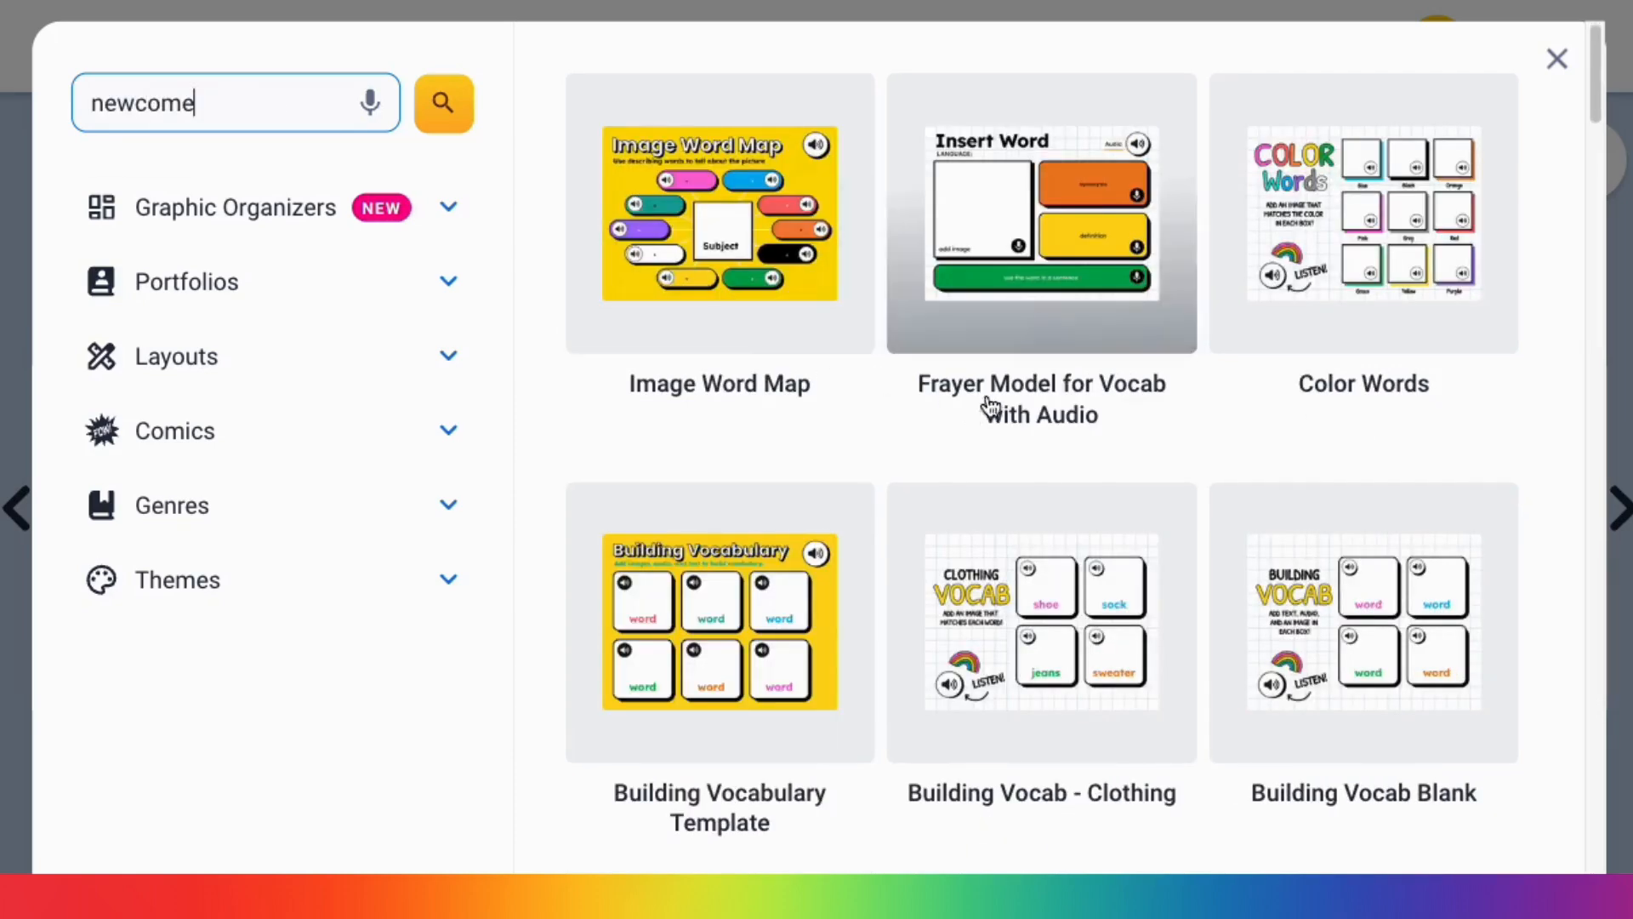
scroll("down", 3)
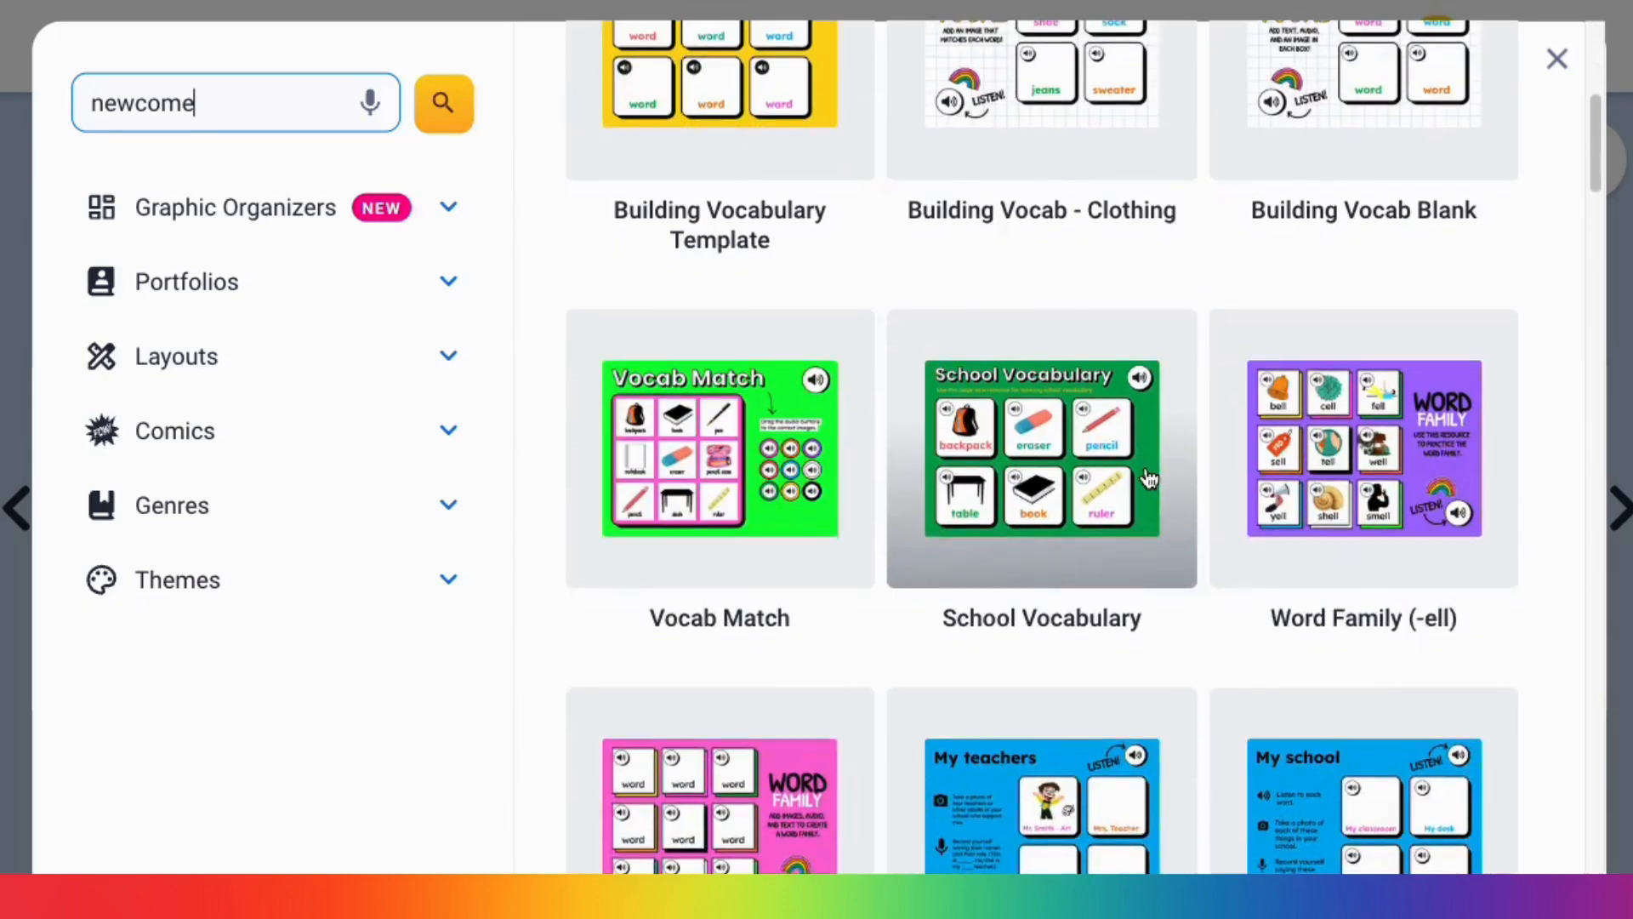
scroll("down", 3)
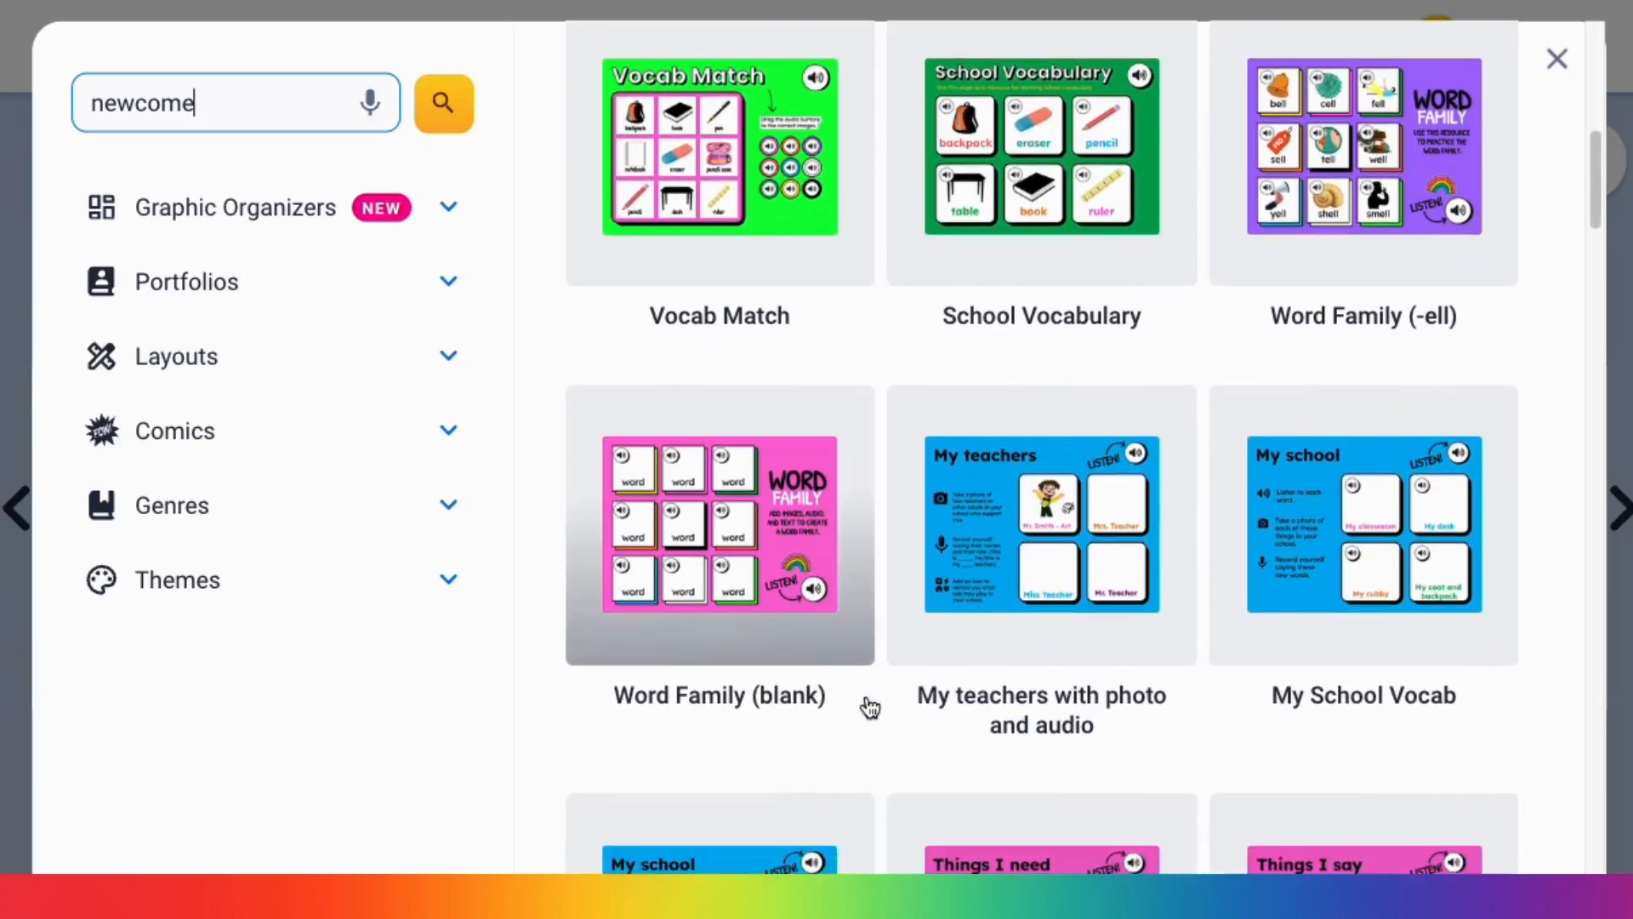
scroll("down", 3)
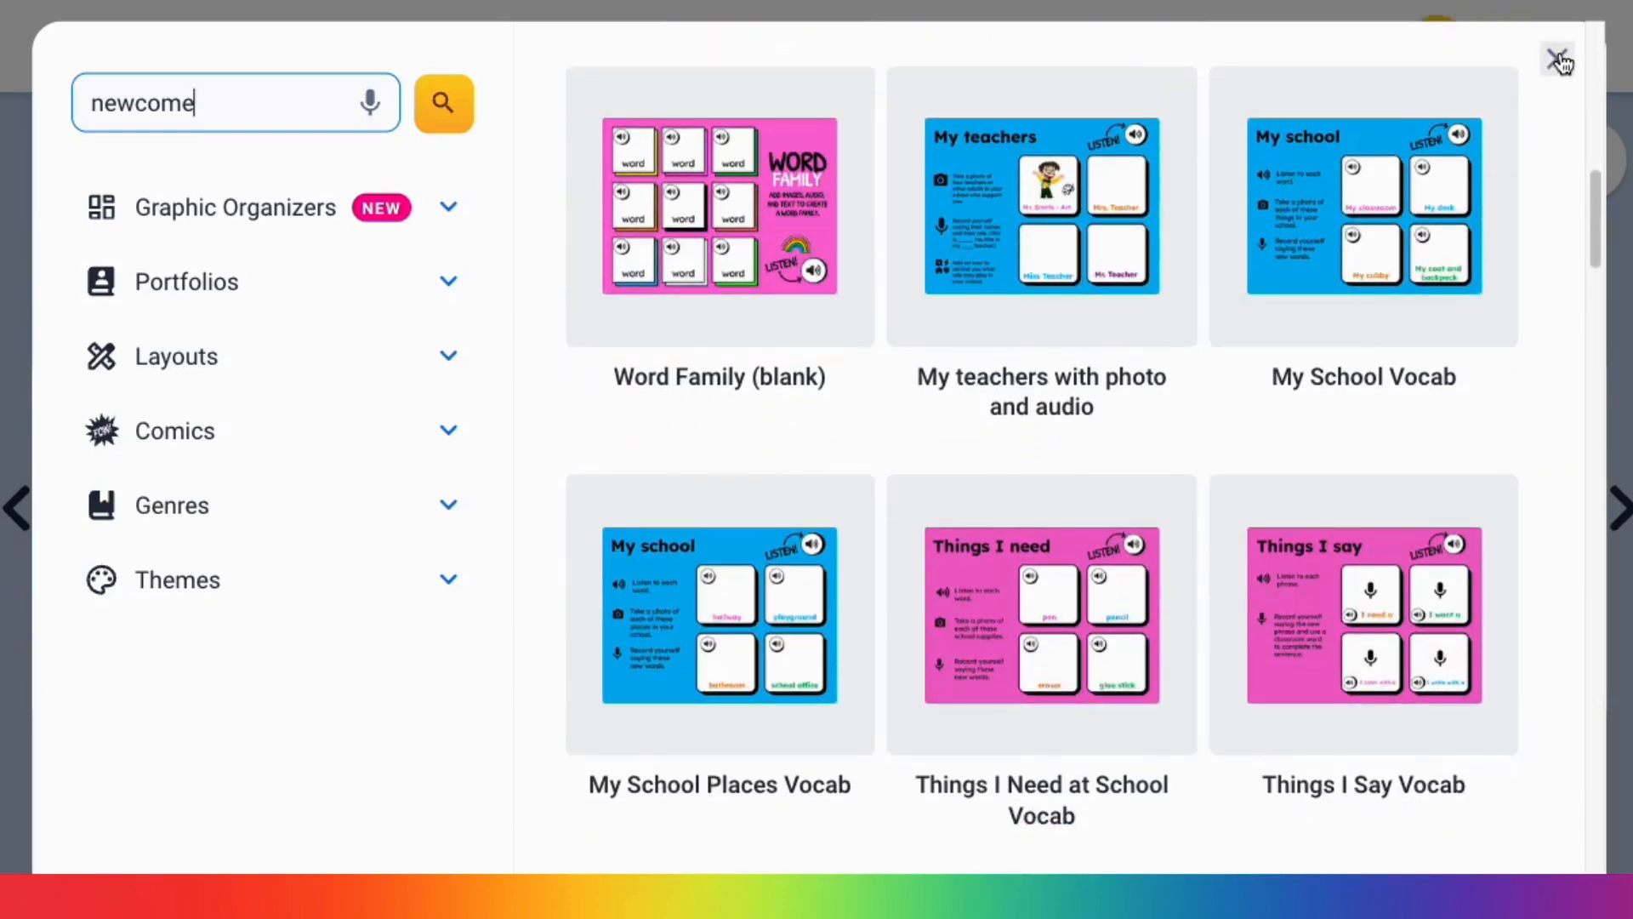
left_click(1555, 48)
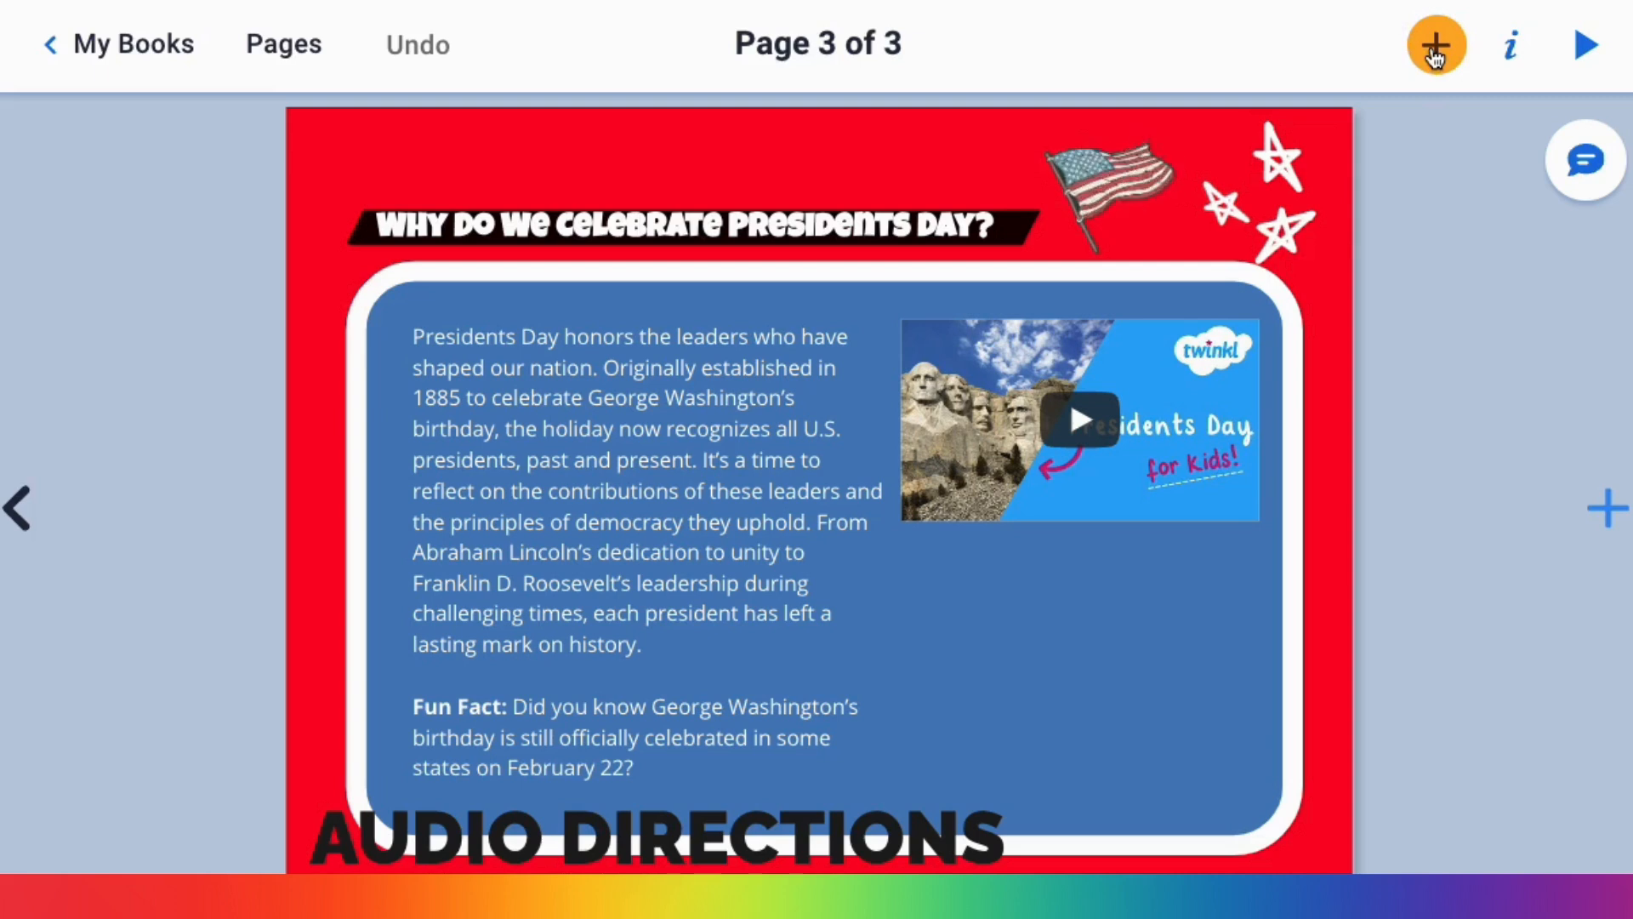
mouse_move(1438, 48)
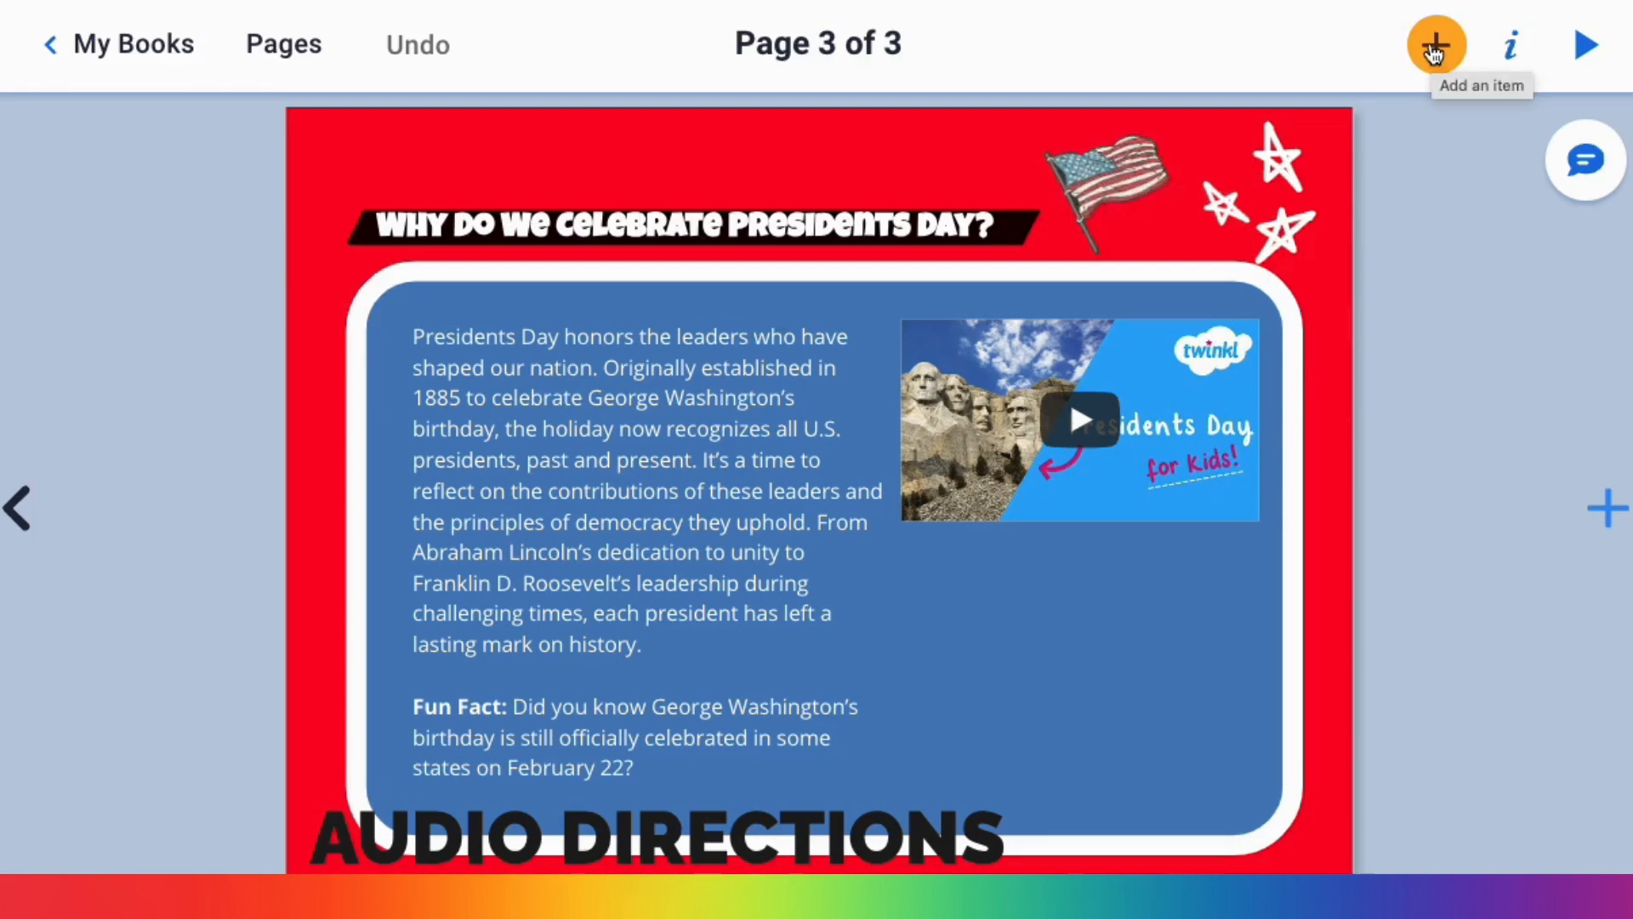
- Record a two-second voice clip and keep it as a pink speaker icon beside the Presidents Day heading
left_click(1436, 43)
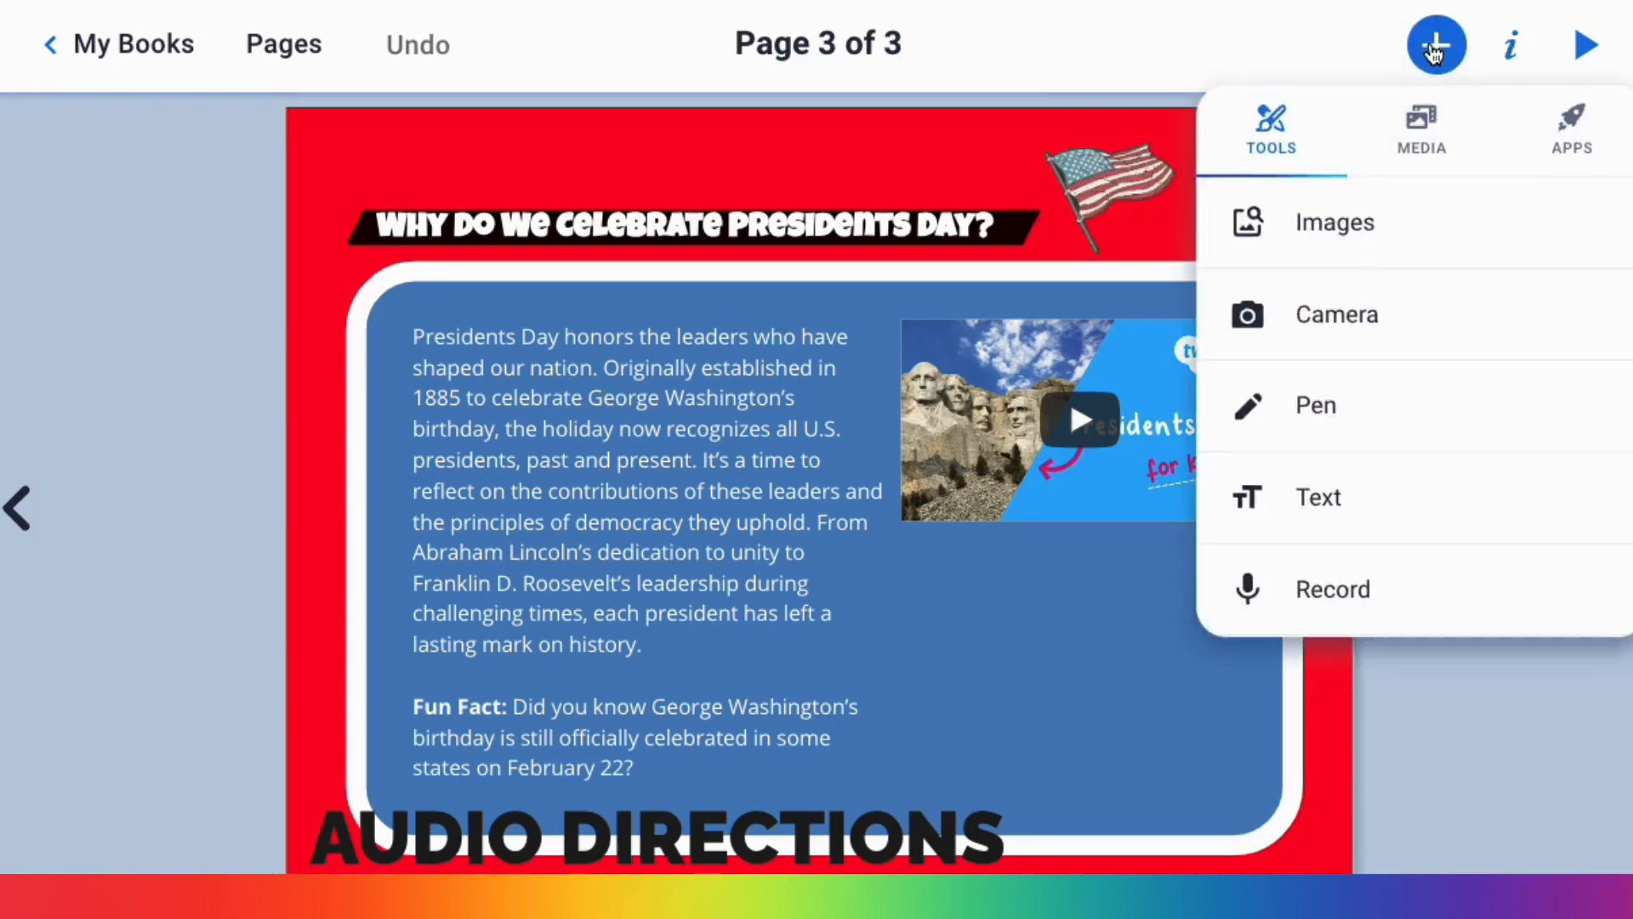
left_click(1332, 588)
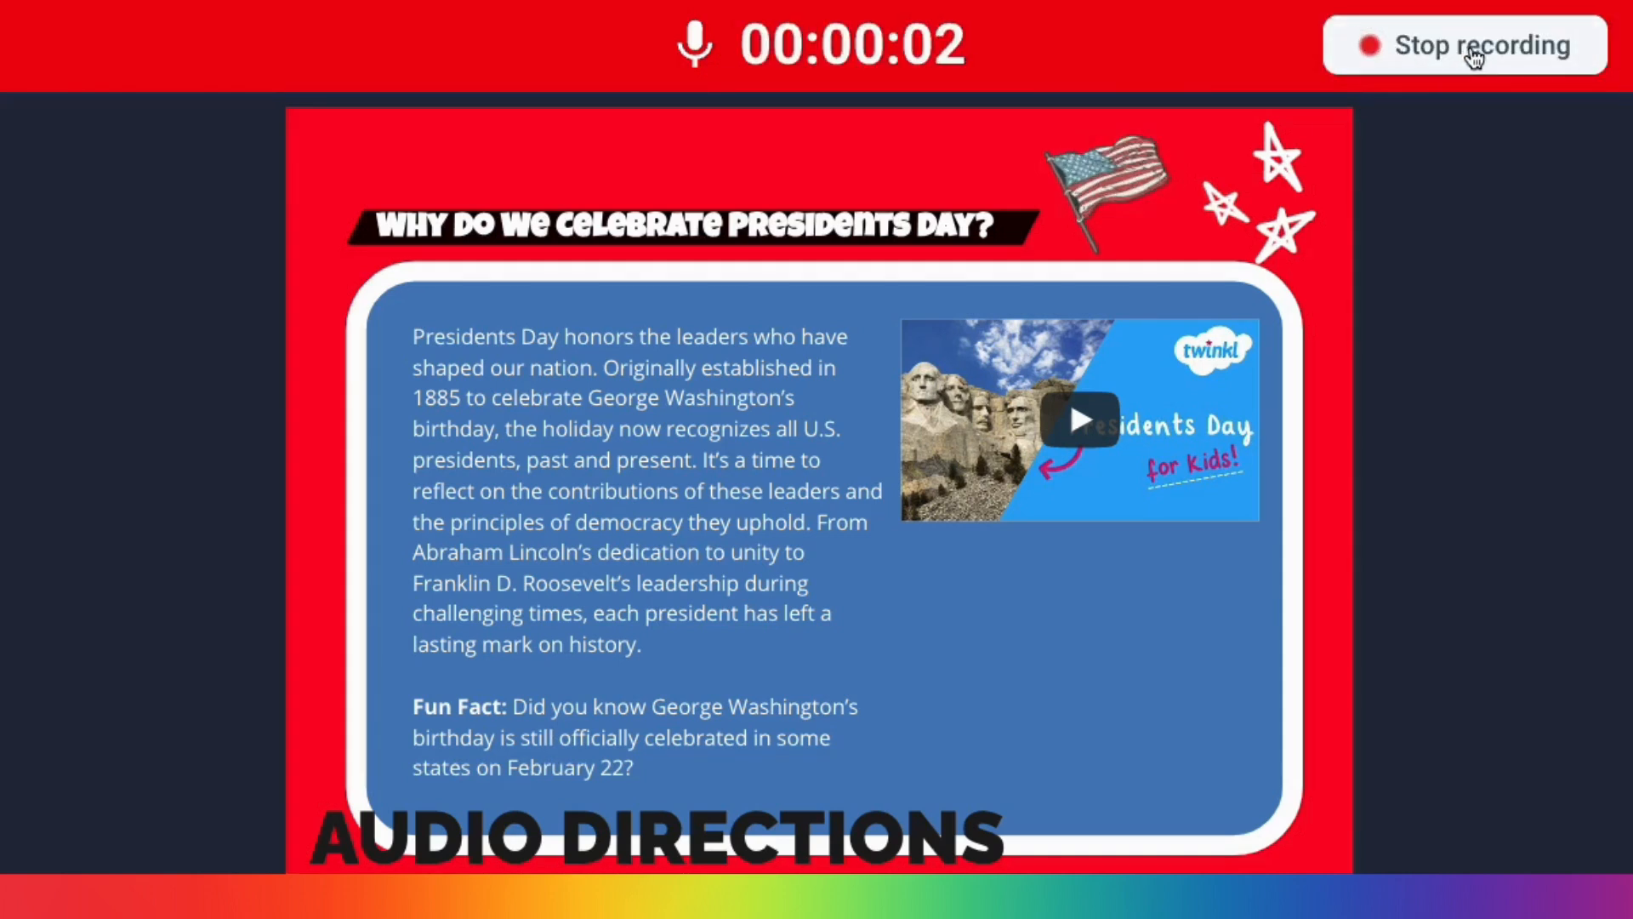
left_click(1471, 44)
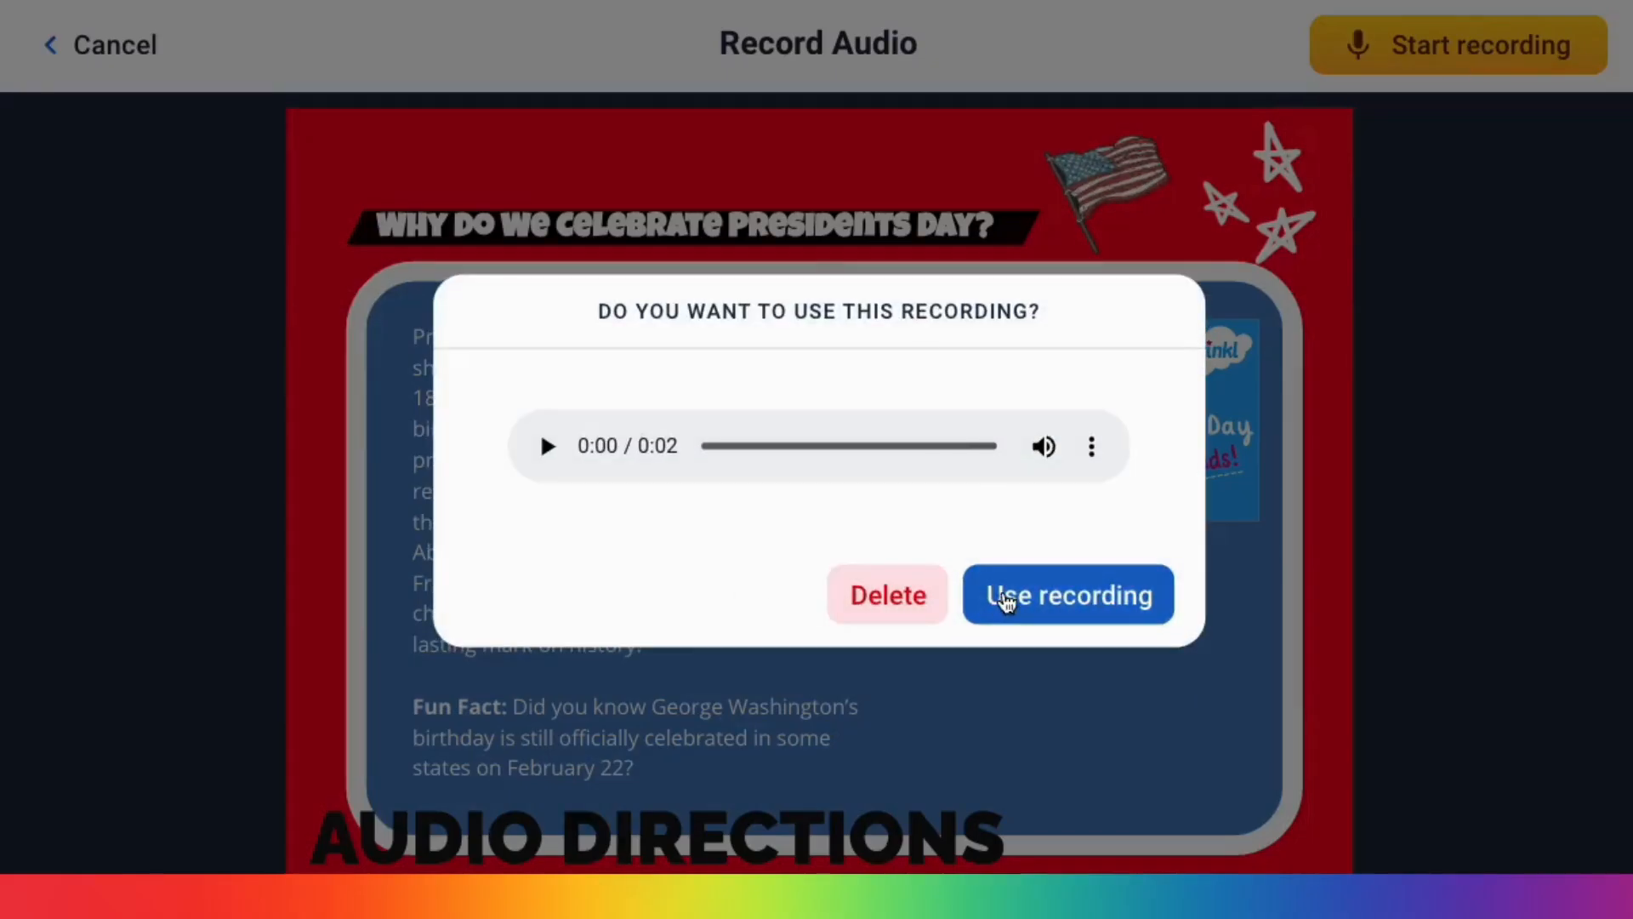
left_click(1068, 594)
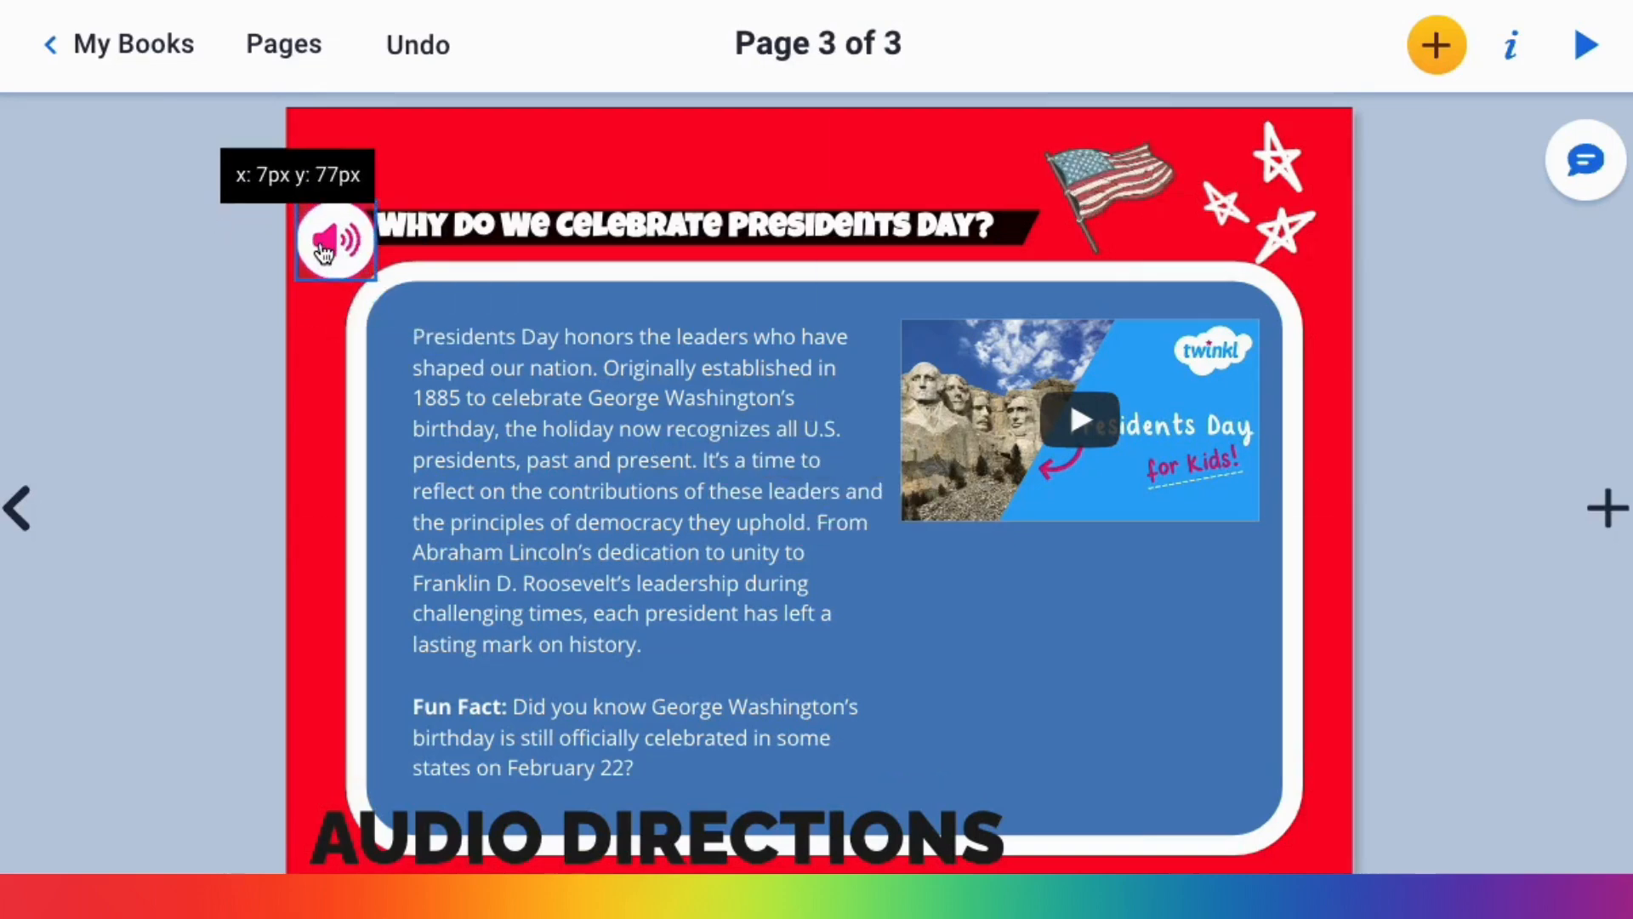
- Add an automatically generated English transcript to the pink audio and save it
right_click(333, 245)
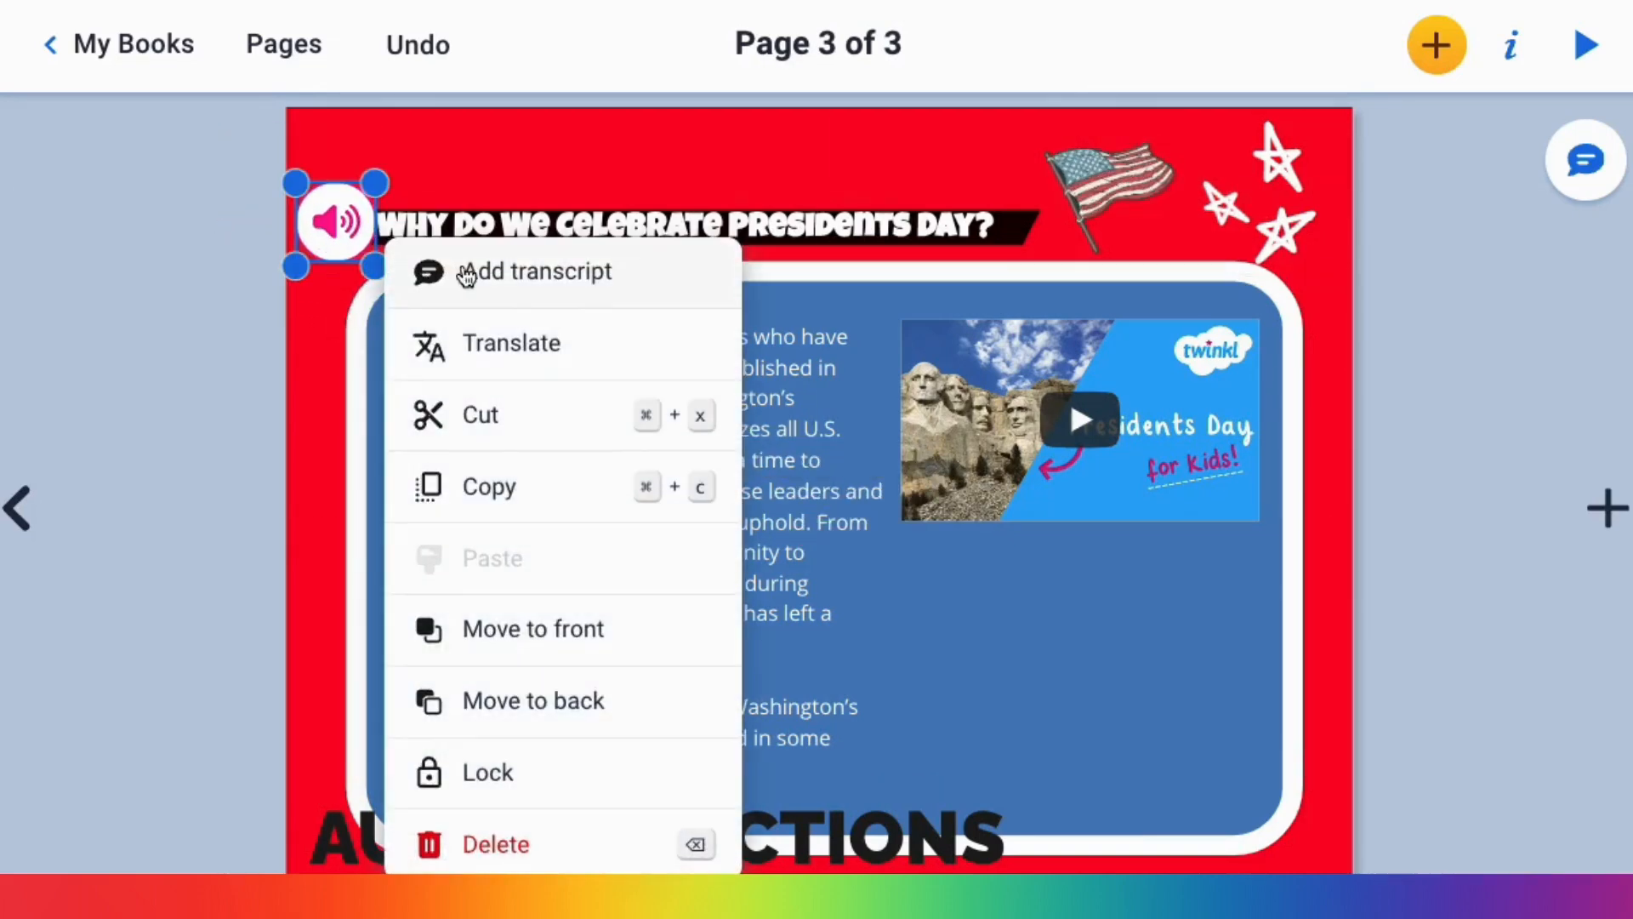
left_click(541, 272)
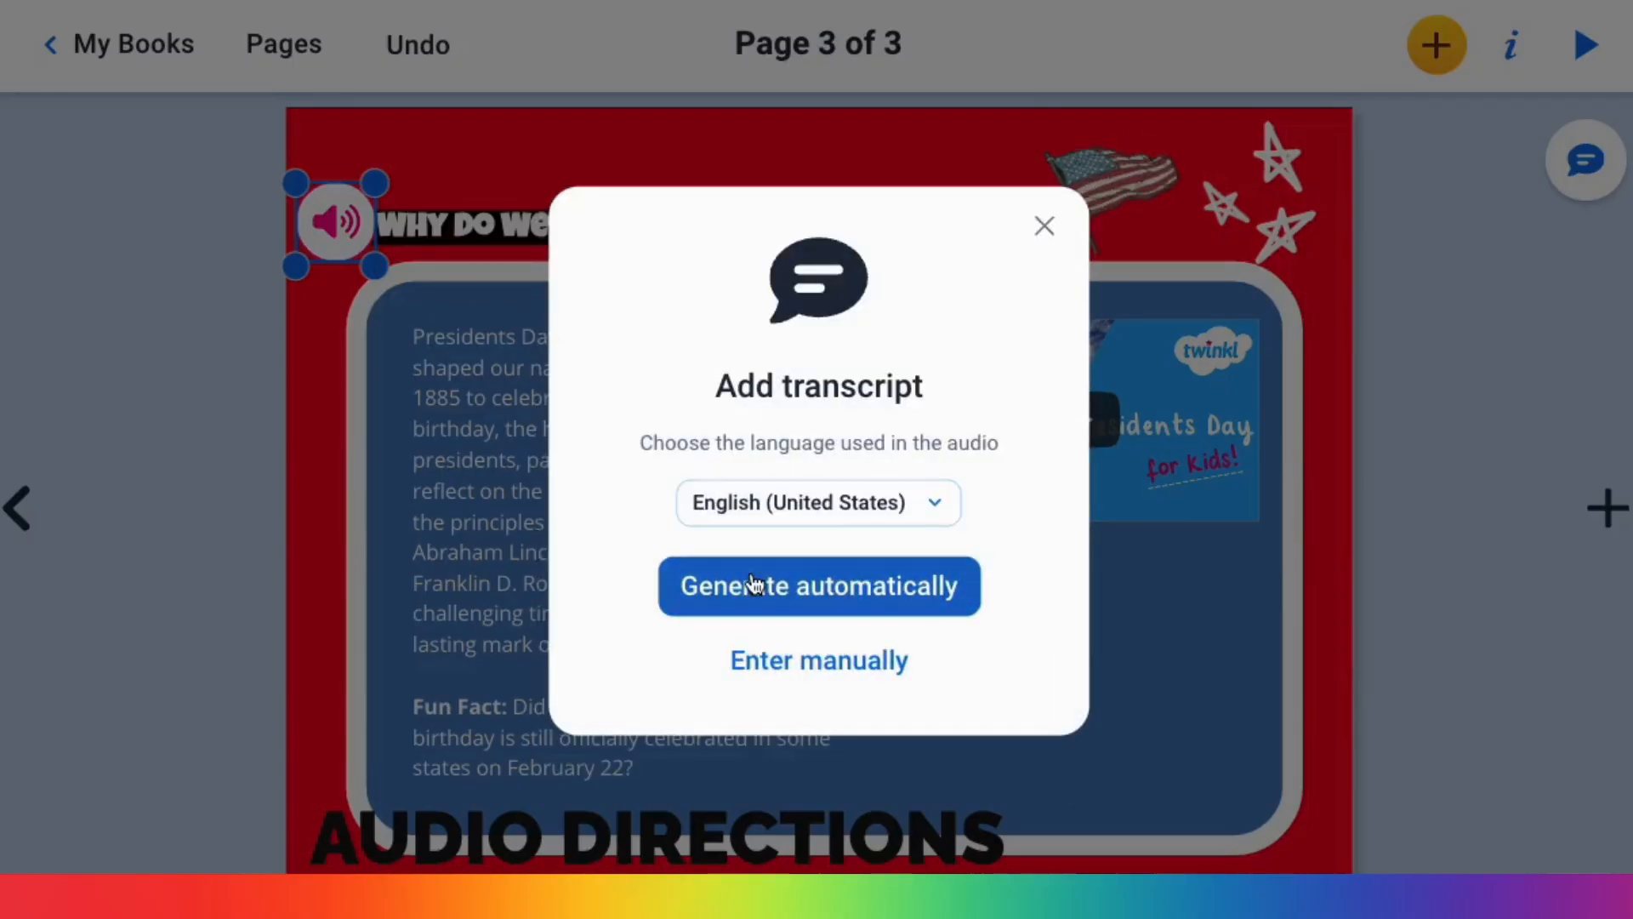
left_click(818, 585)
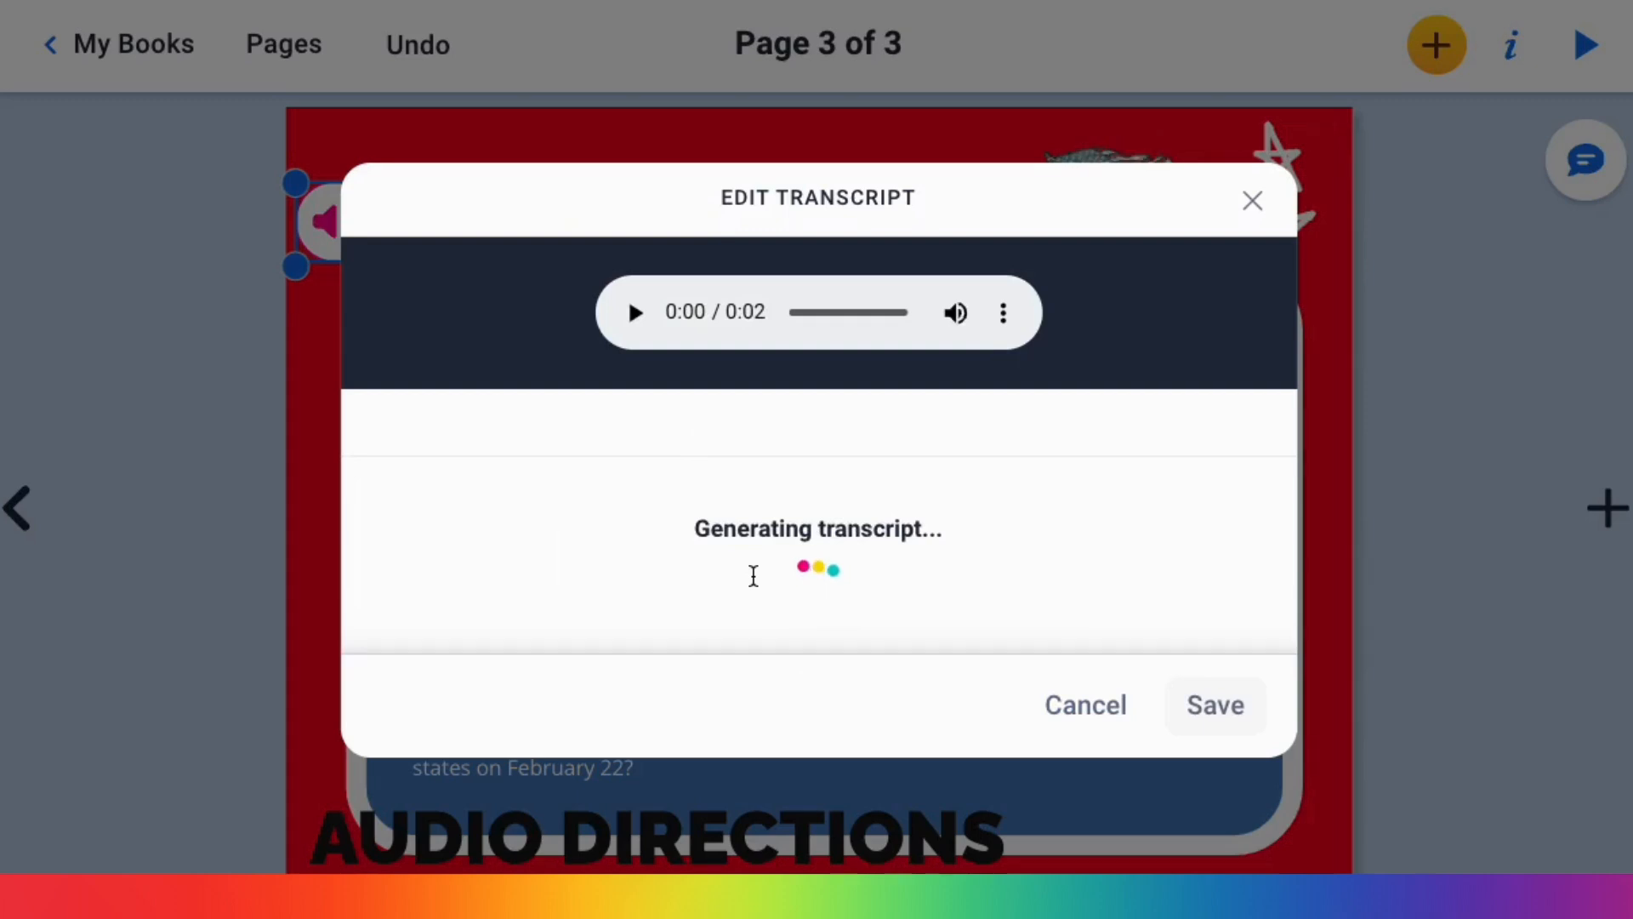
left_click(1252, 201)
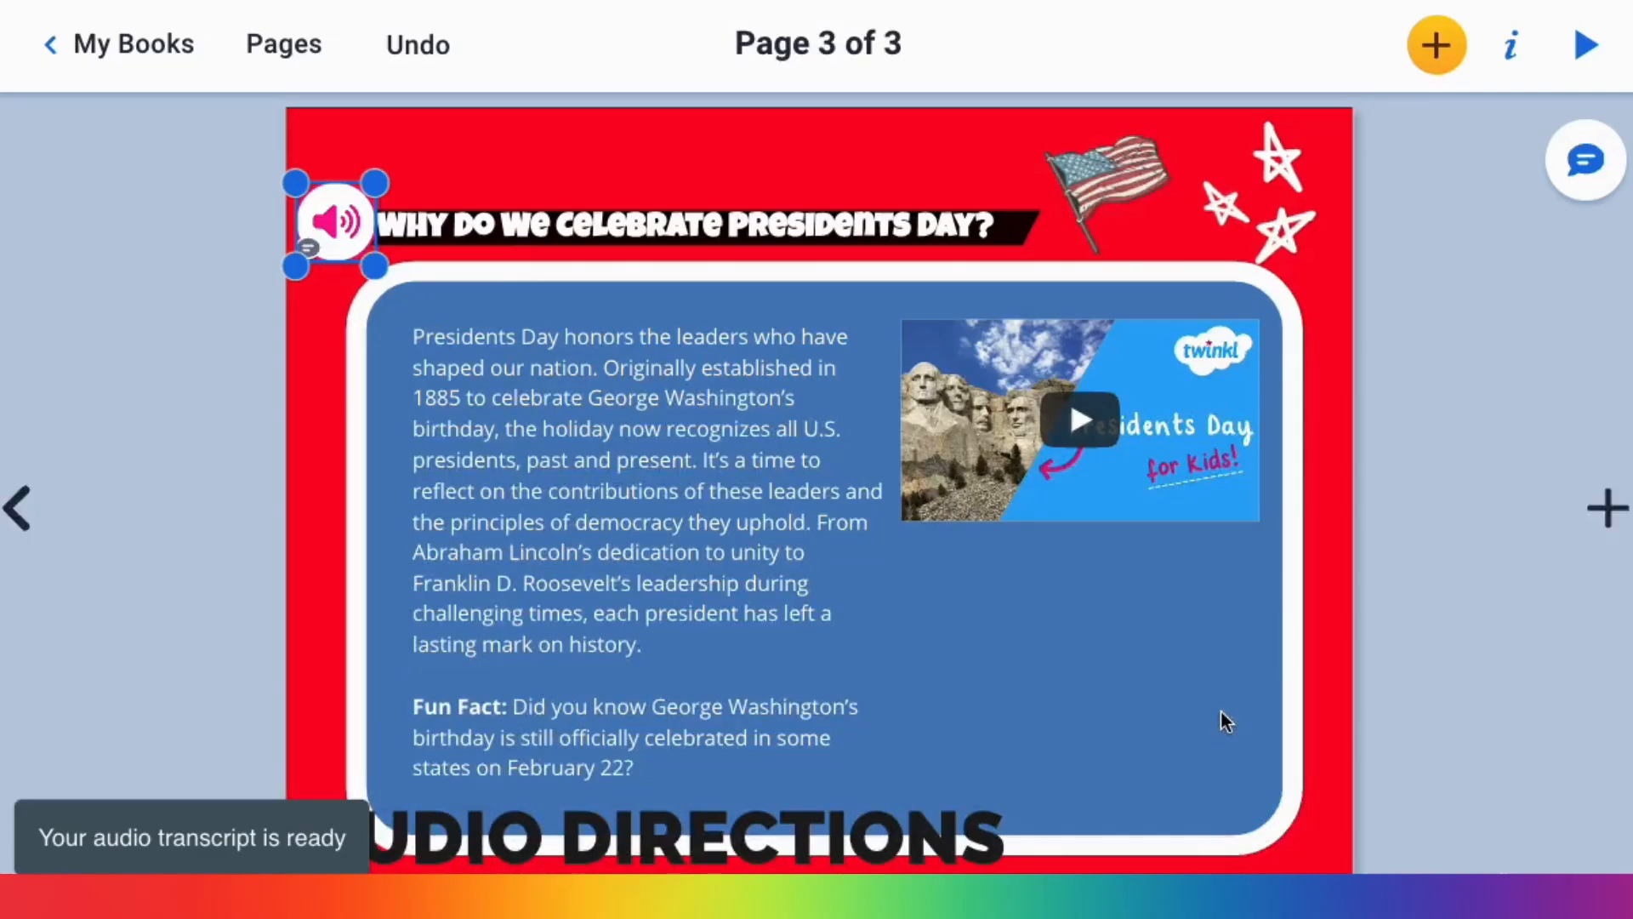
- Make a translated copy of the pink audio placed just below it
right_click(337, 223)
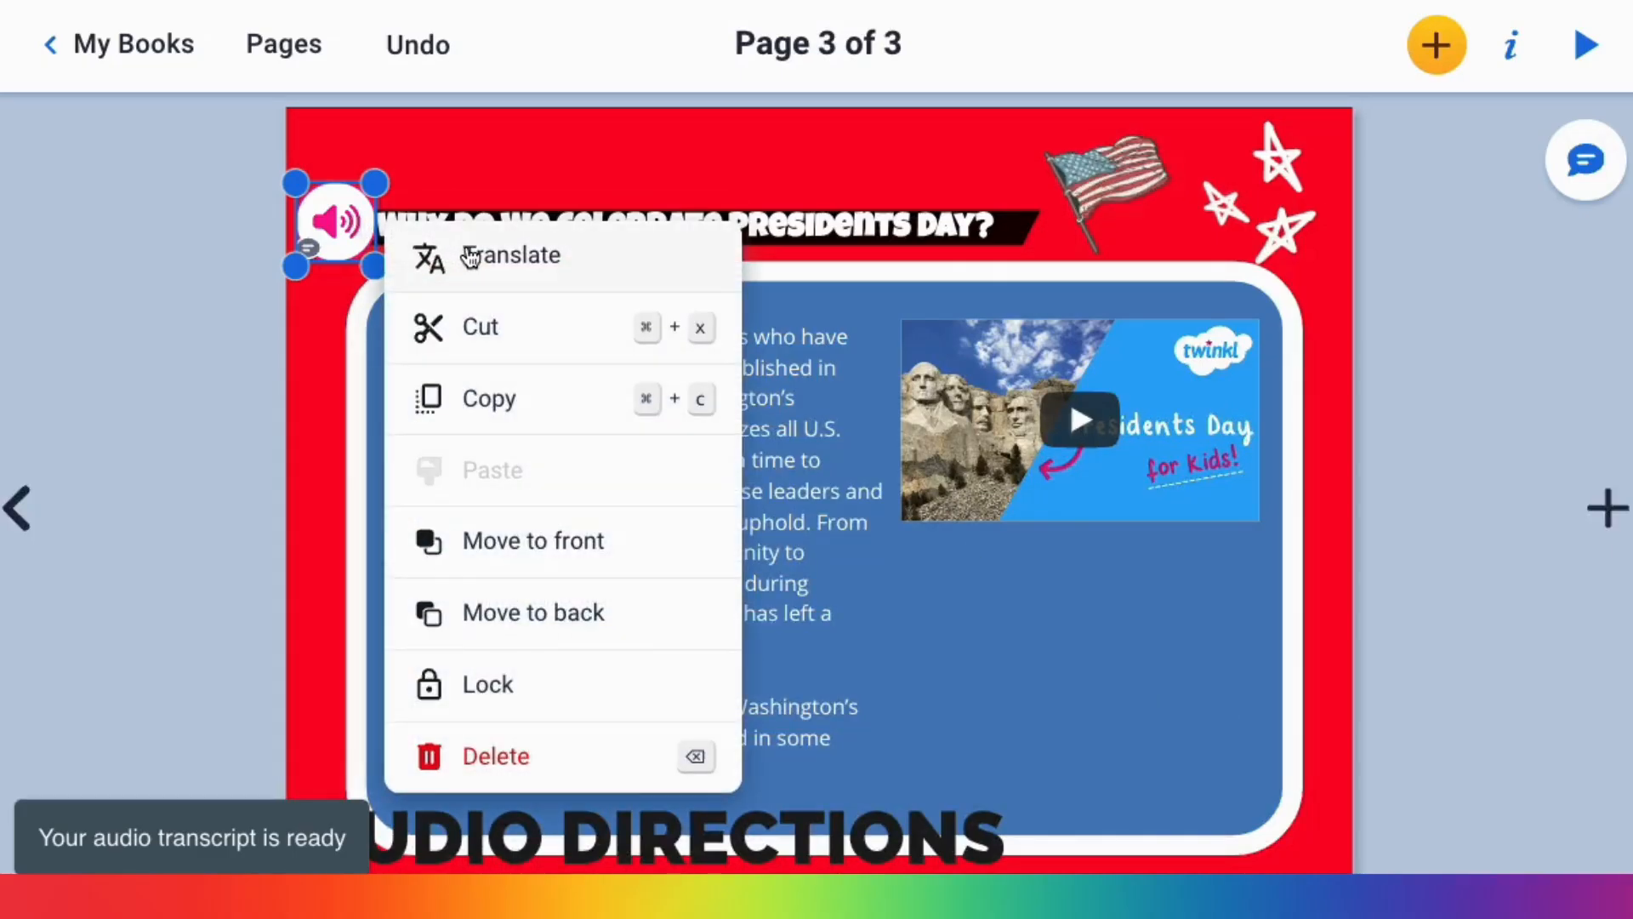
left_click(524, 255)
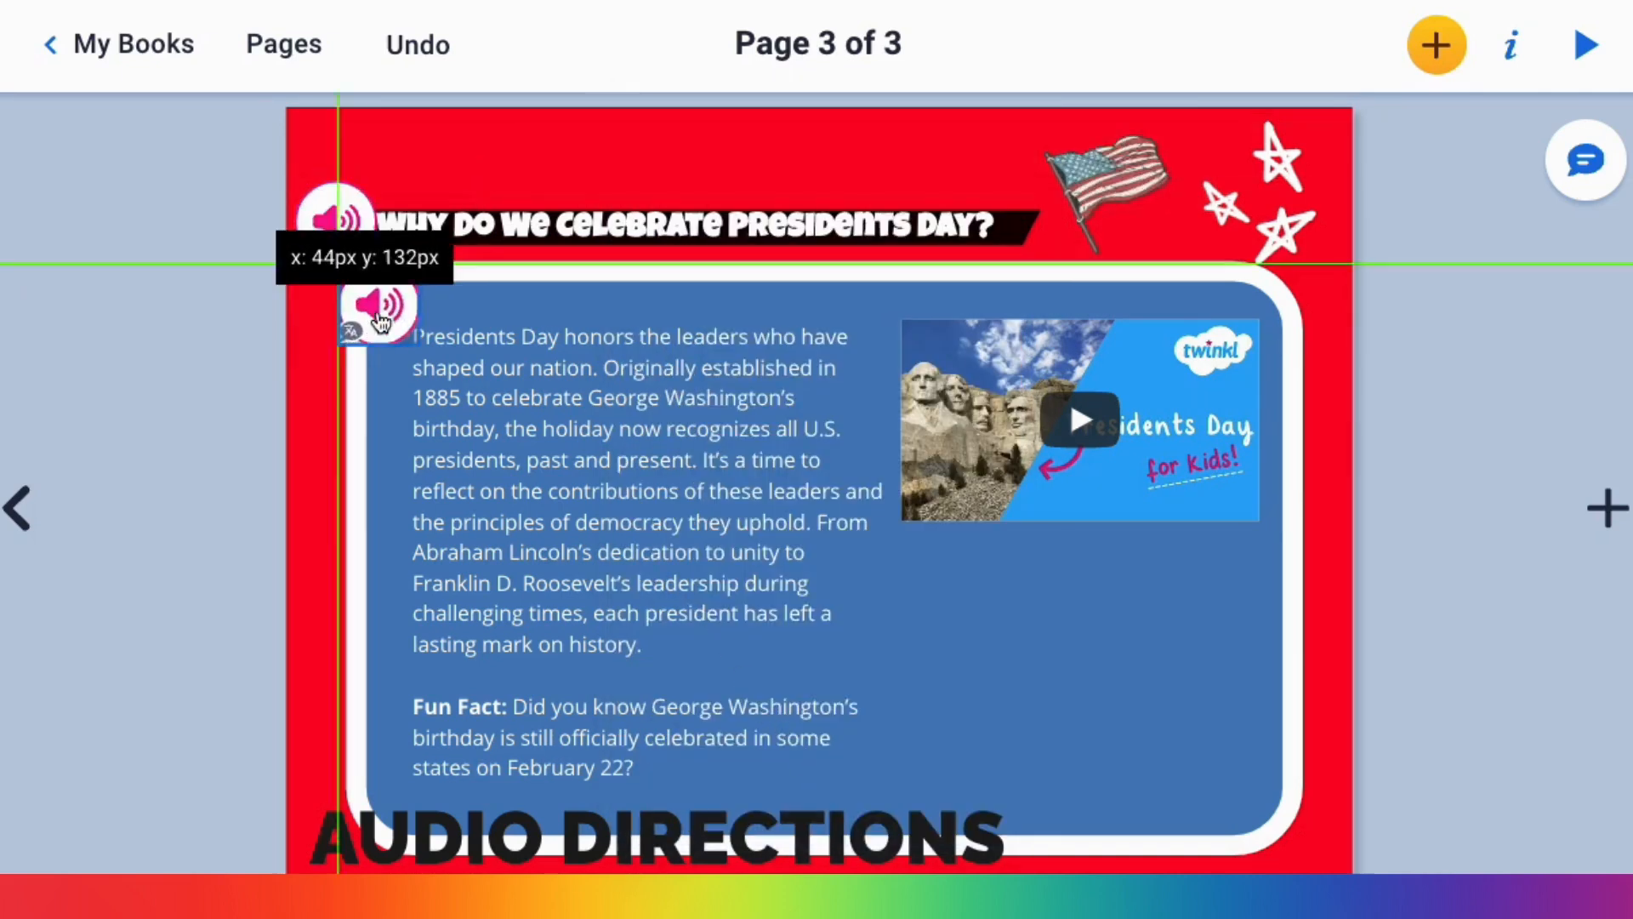
- Colour the translated audio copy dark blue and the Arabic-transcript icon green
left_click(374, 311)
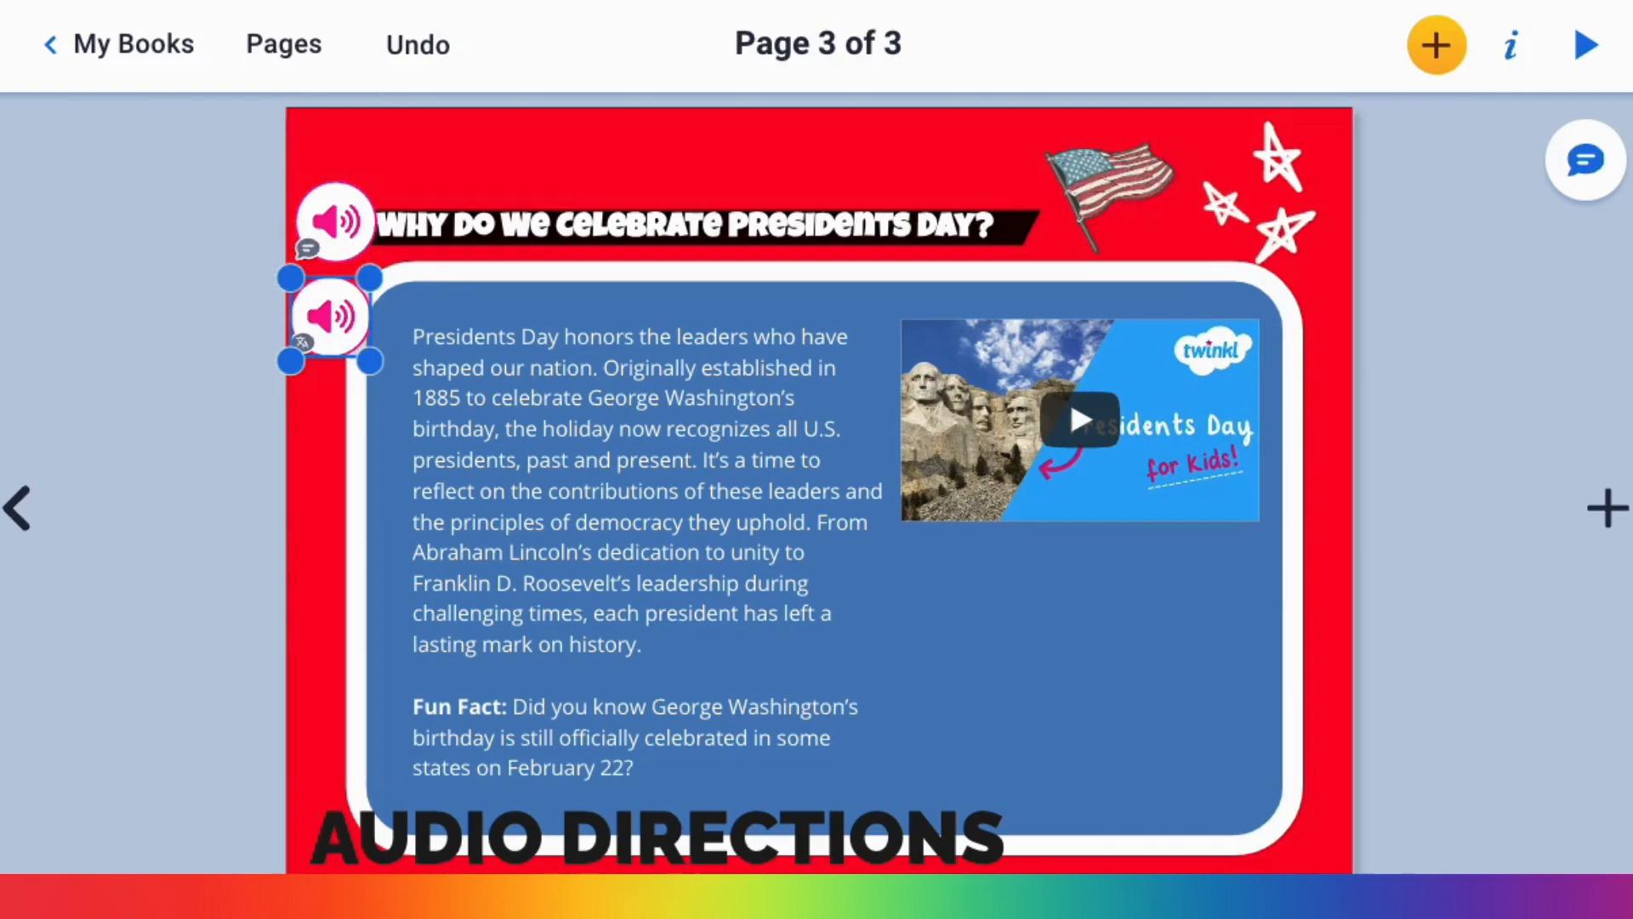
left_click(1511, 44)
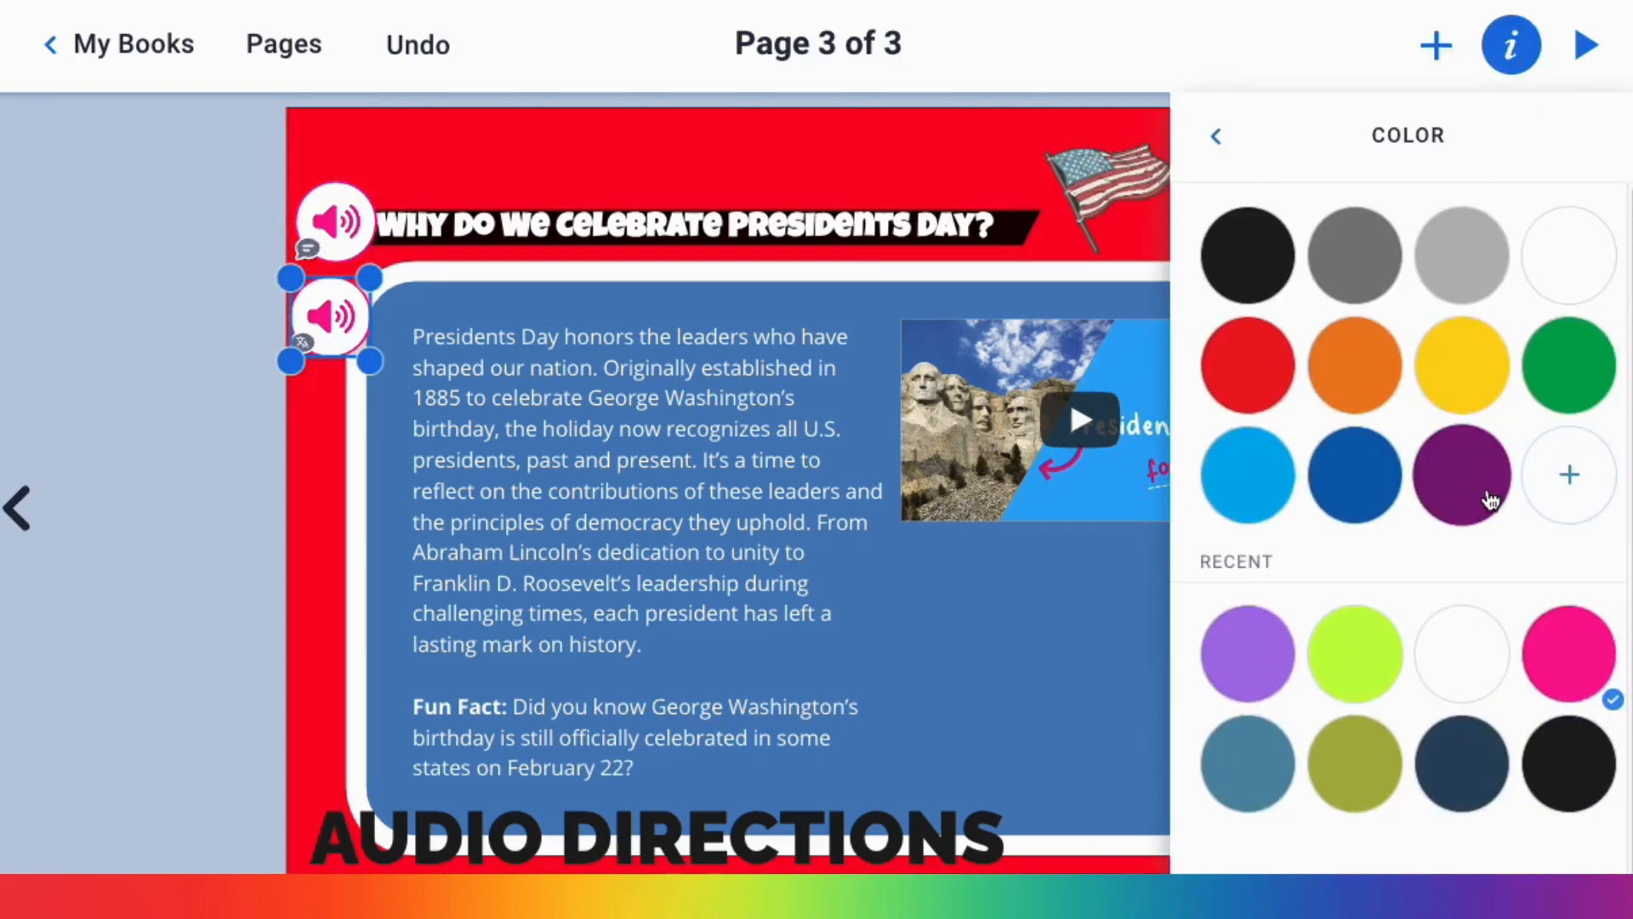
left_click(1354, 474)
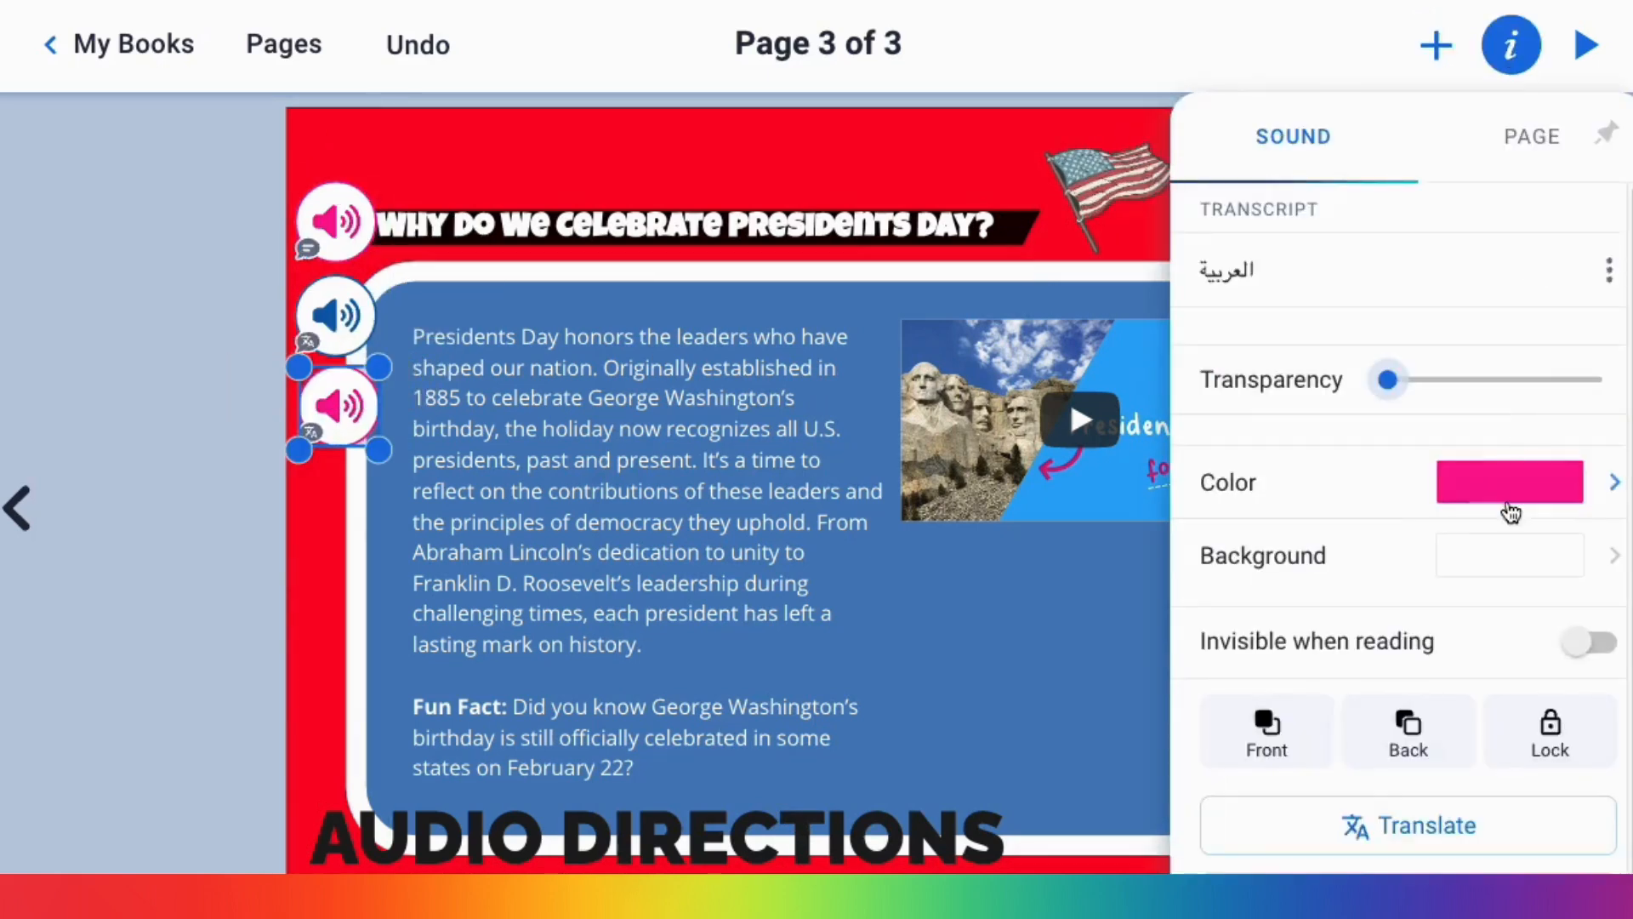
left_click(1511, 483)
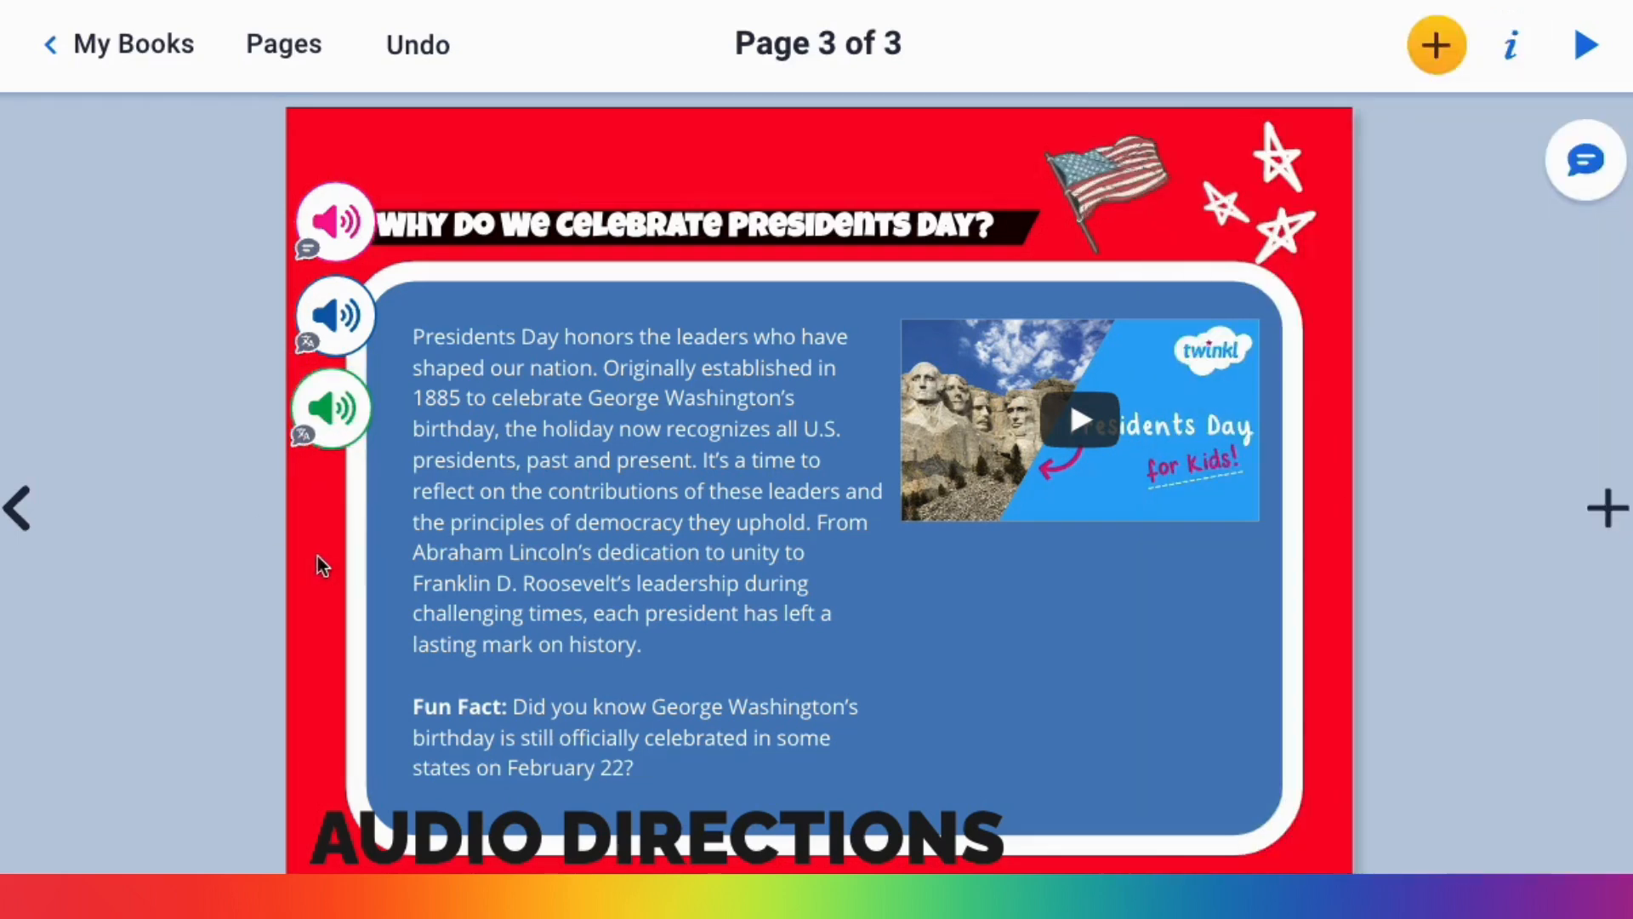
mouse_move(333, 545)
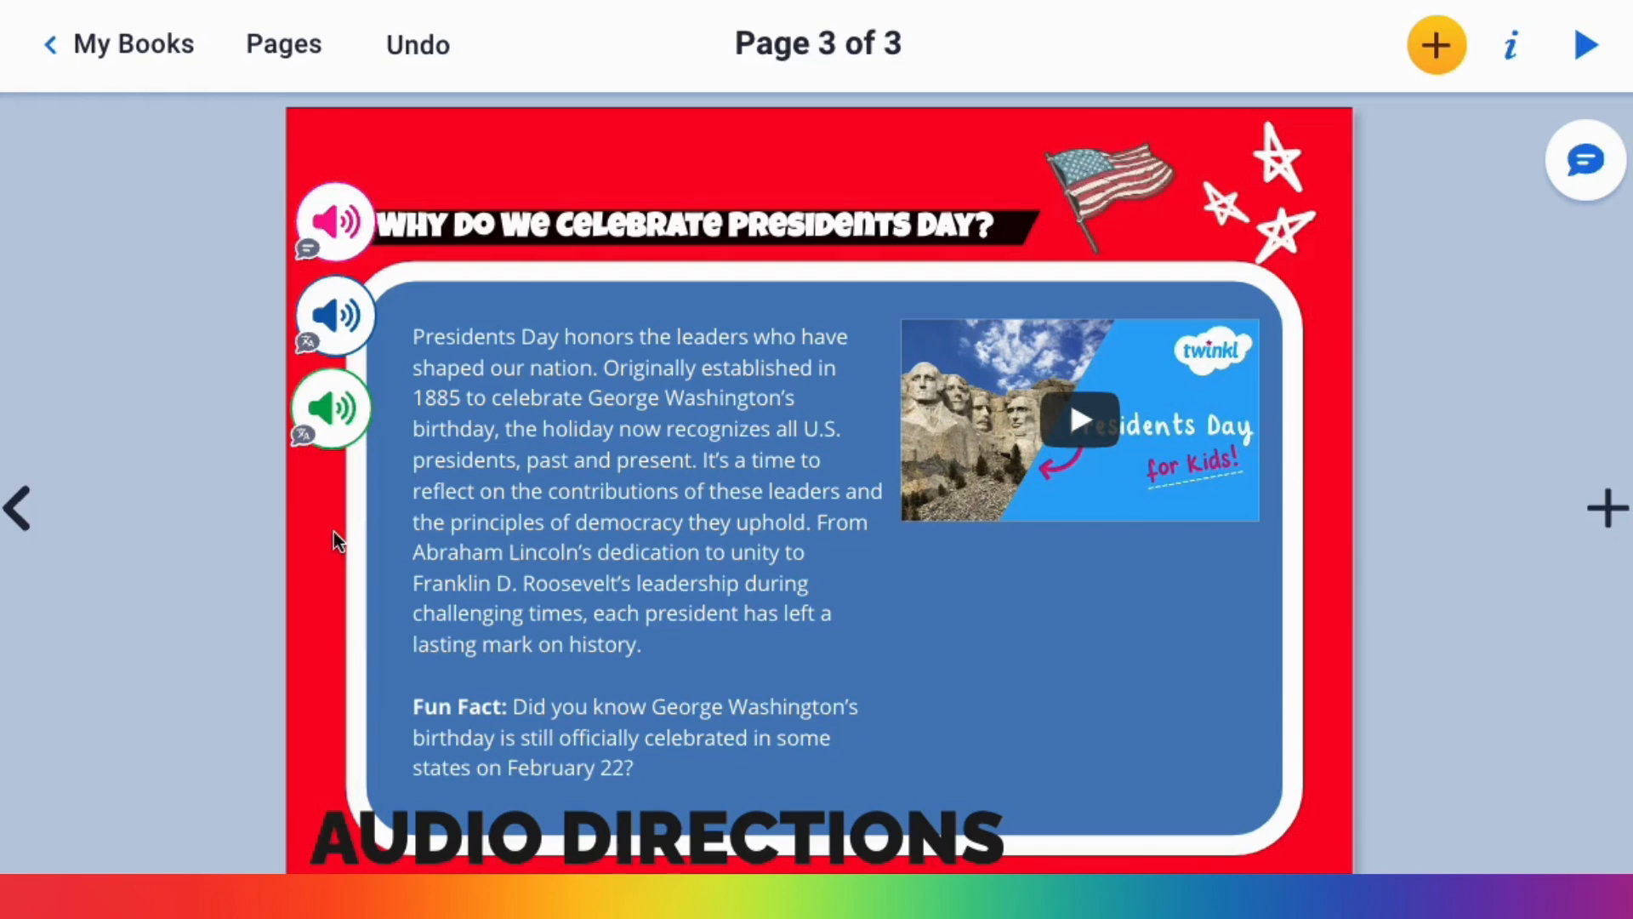
mouse_move(1448, 535)
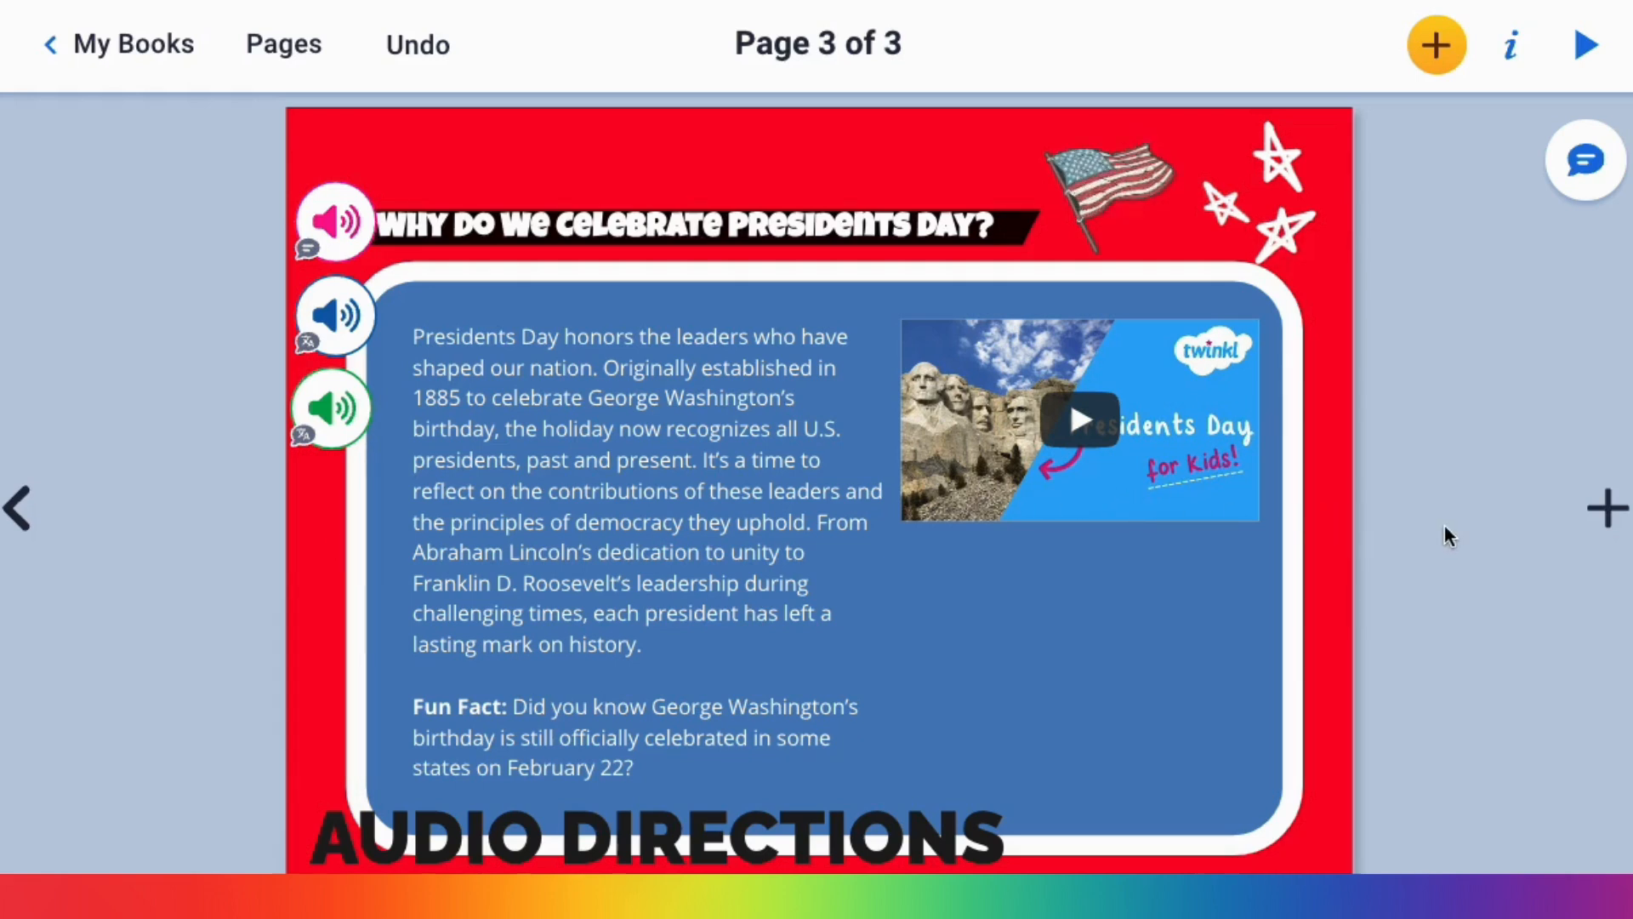